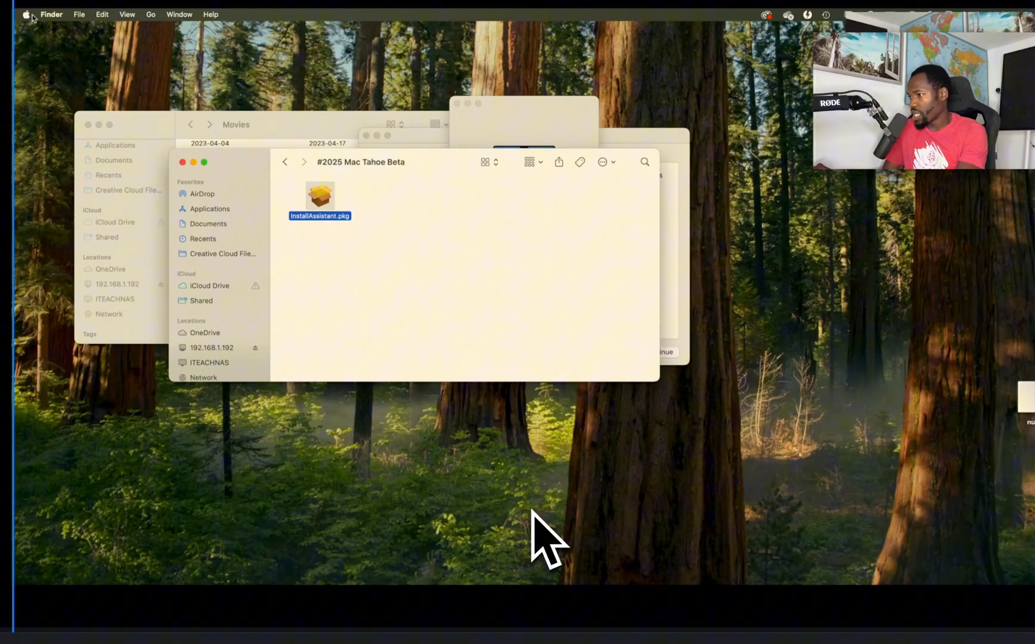
- Open About This Mac from the Apple menu to check the installed macOS version
{"action": "left_click", "coordinate": [26, 13]}
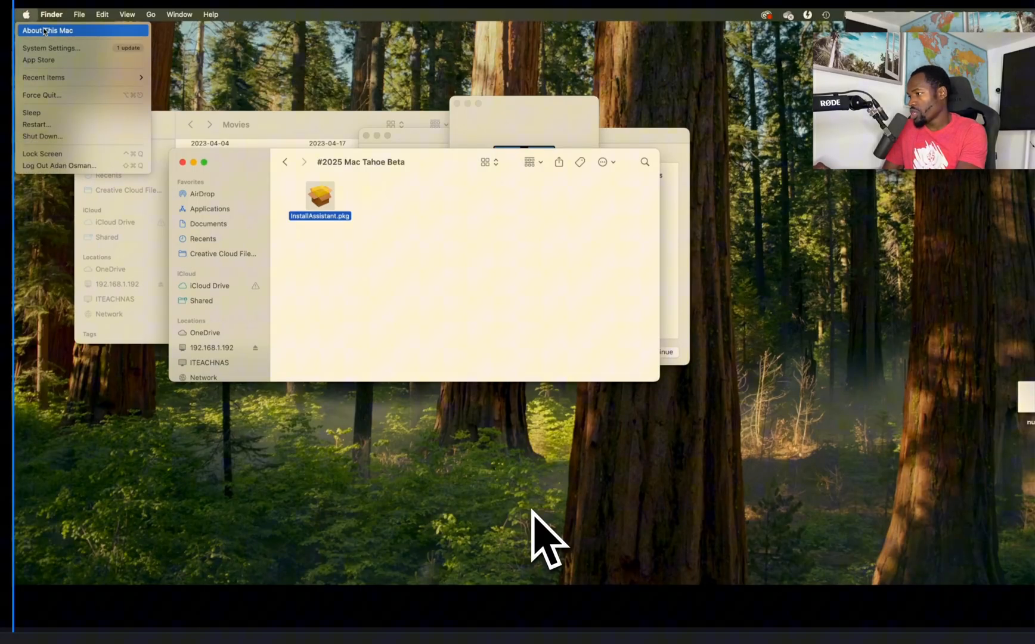
{"action": "left_click", "coordinate": [47, 30]}
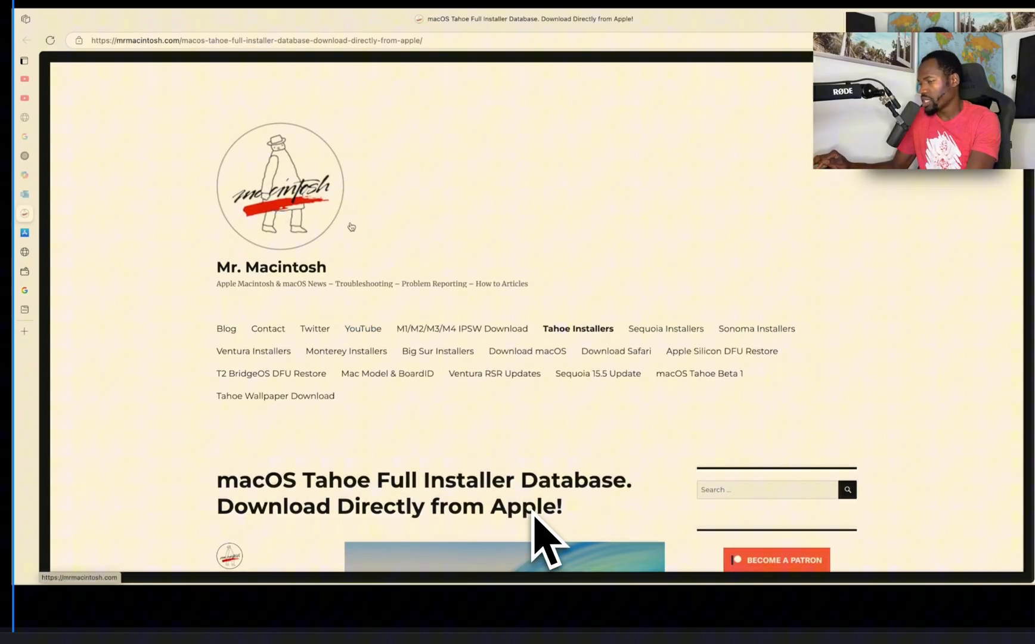
{"action": "mouse_move", "coordinate": [338, 195]}
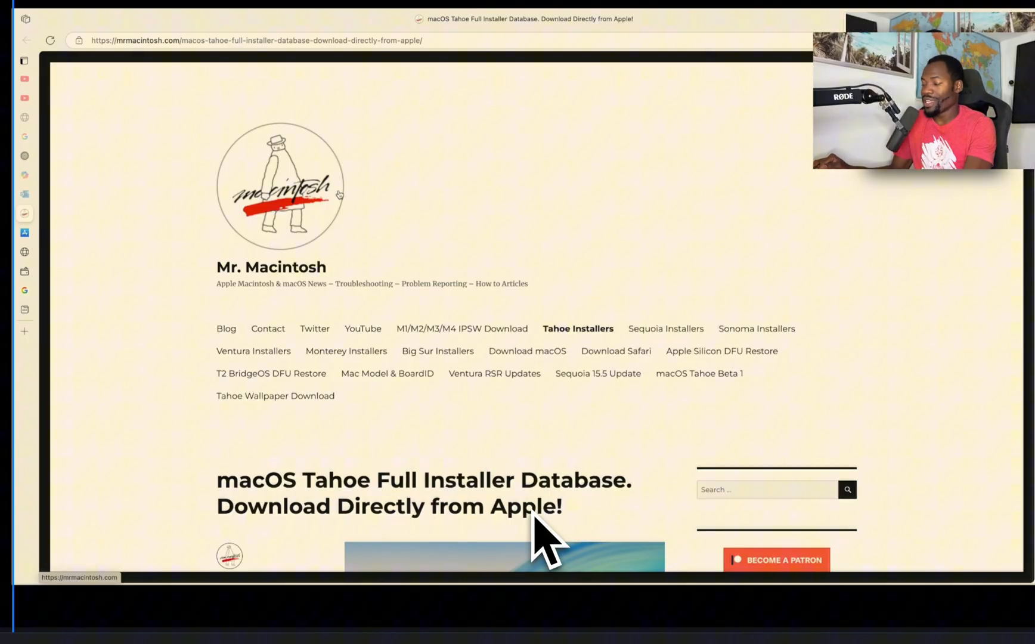
{"action": "mouse_move", "coordinate": [333, 232]}
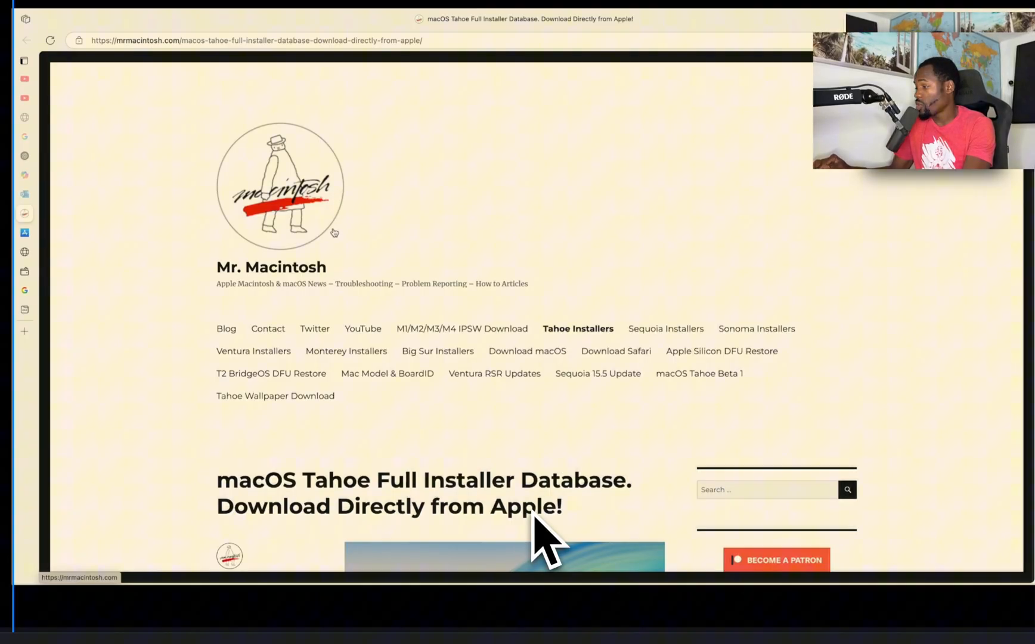
- Scroll the Mr. Macintosh page to the Tahoe BETA table listing InstallAssistant.pkg 26.0 Beta 1
{"action": "scroll", "scroll_direction": "down", "scroll_amount": 3}
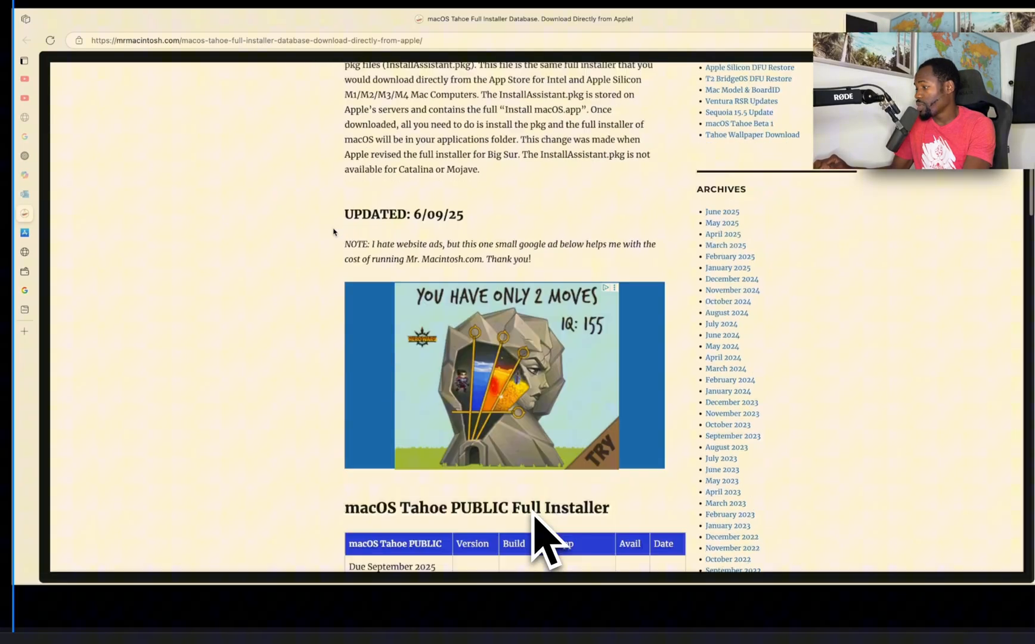
{"action": "scroll", "scroll_direction": "down", "scroll_amount": 3}
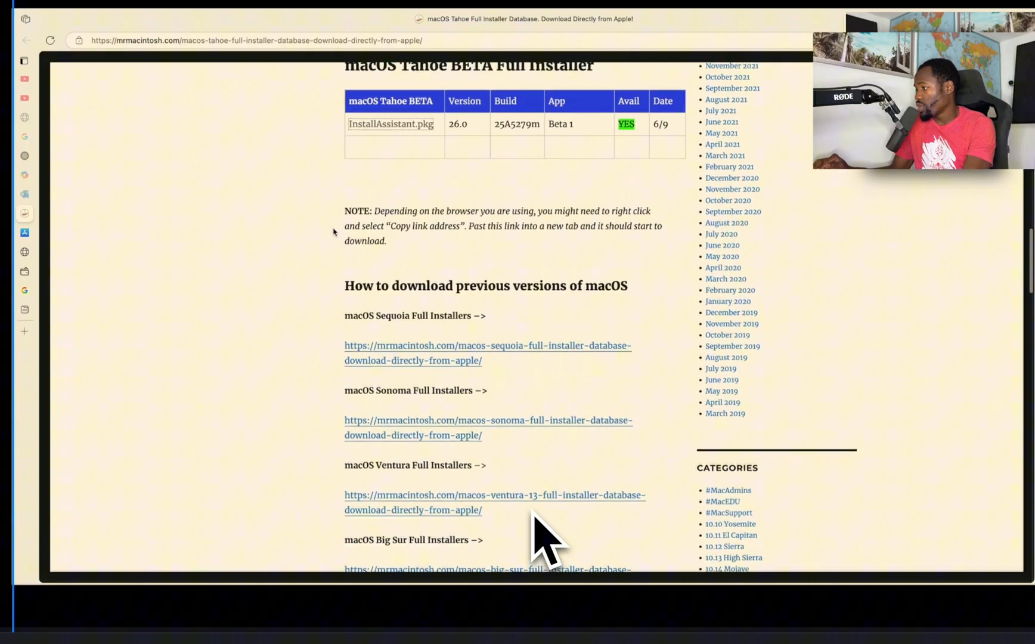
{"action": "scroll", "scroll_direction": "up", "scroll_amount": 3}
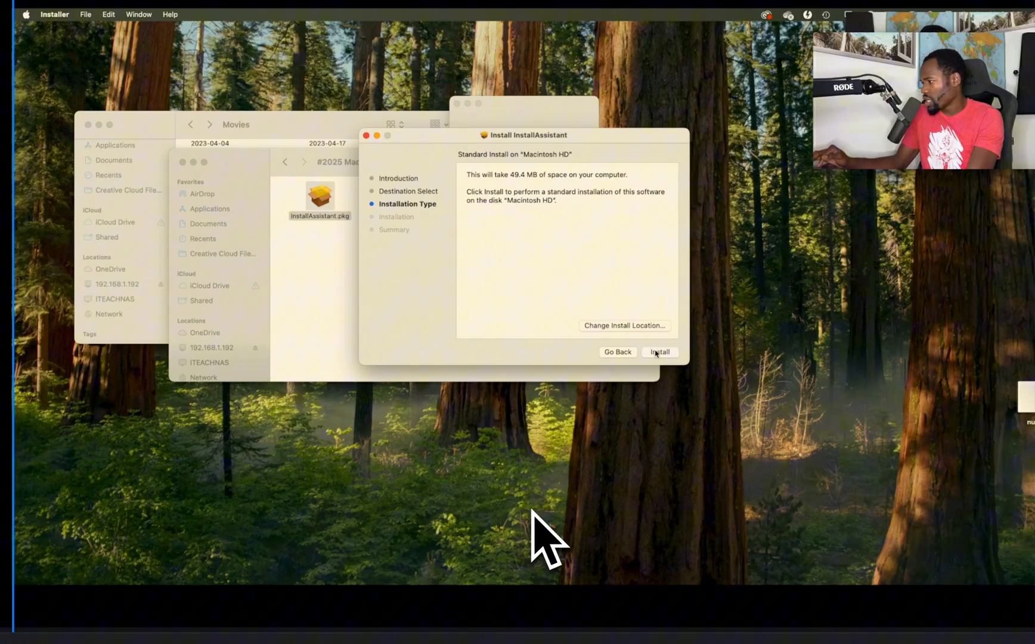
- Install InstallAssistant.pkg on Macintosh HD, authorizing with a password, then close the installer
{"action": "left_click", "coordinate": [658, 351]}
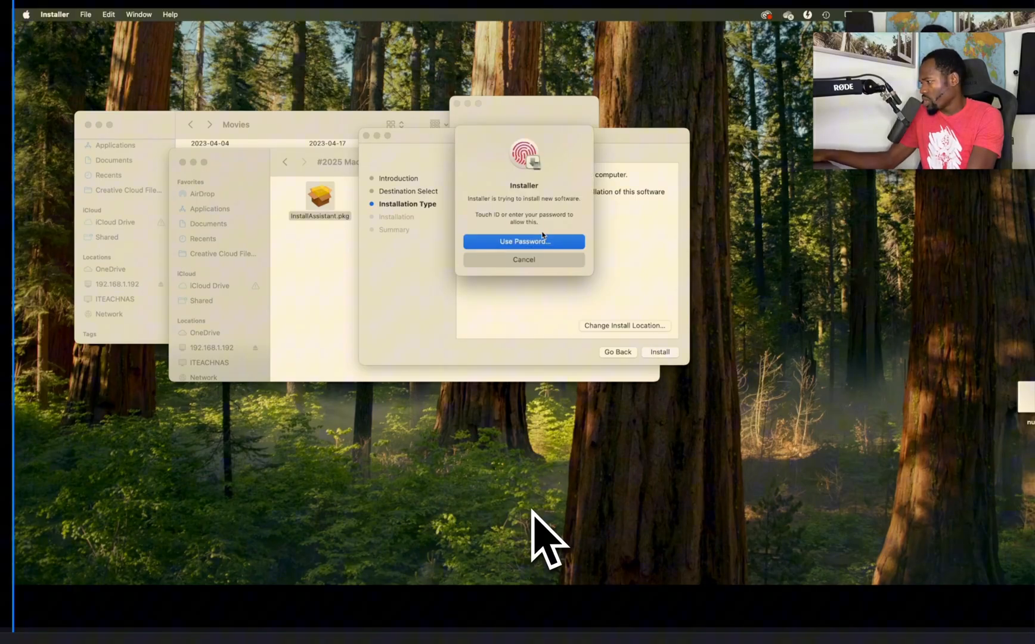
{"action": "left_click", "coordinate": [523, 240]}
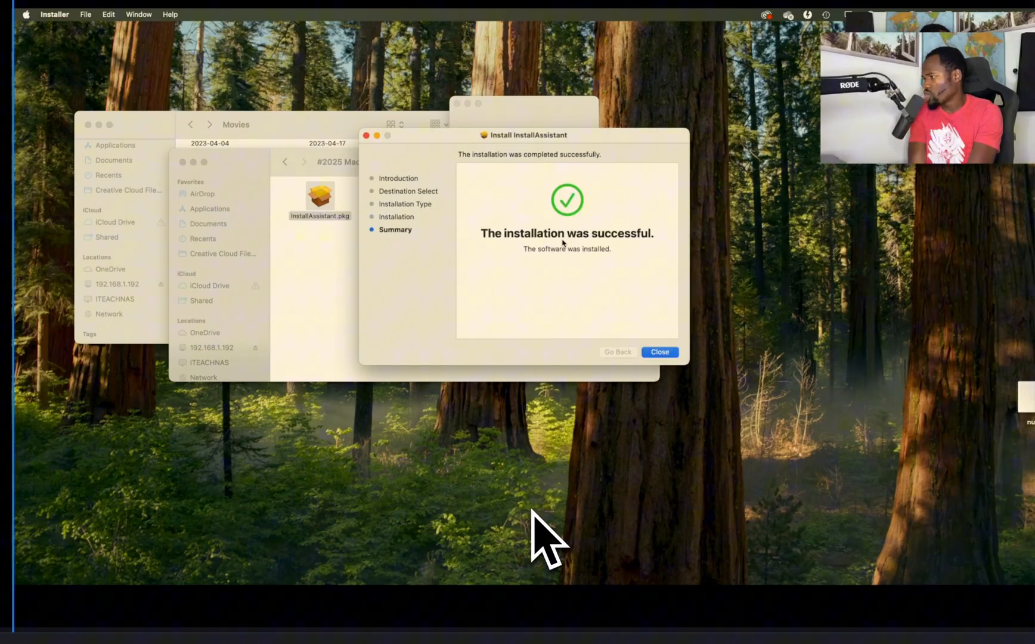
{"action": "mouse_move", "coordinate": [657, 293]}
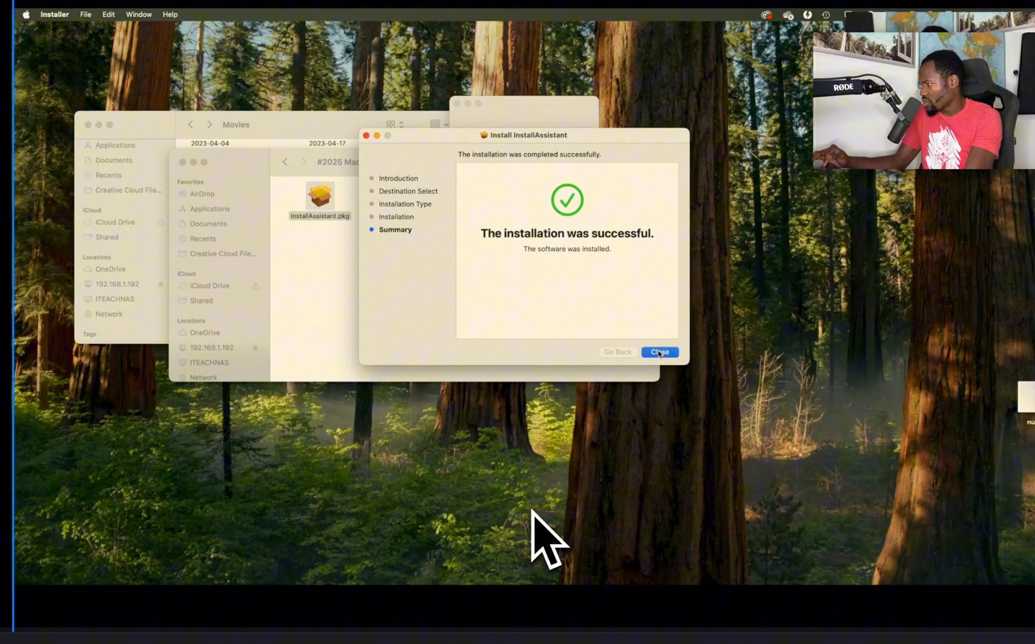
{"action": "left_click", "coordinate": [659, 351]}
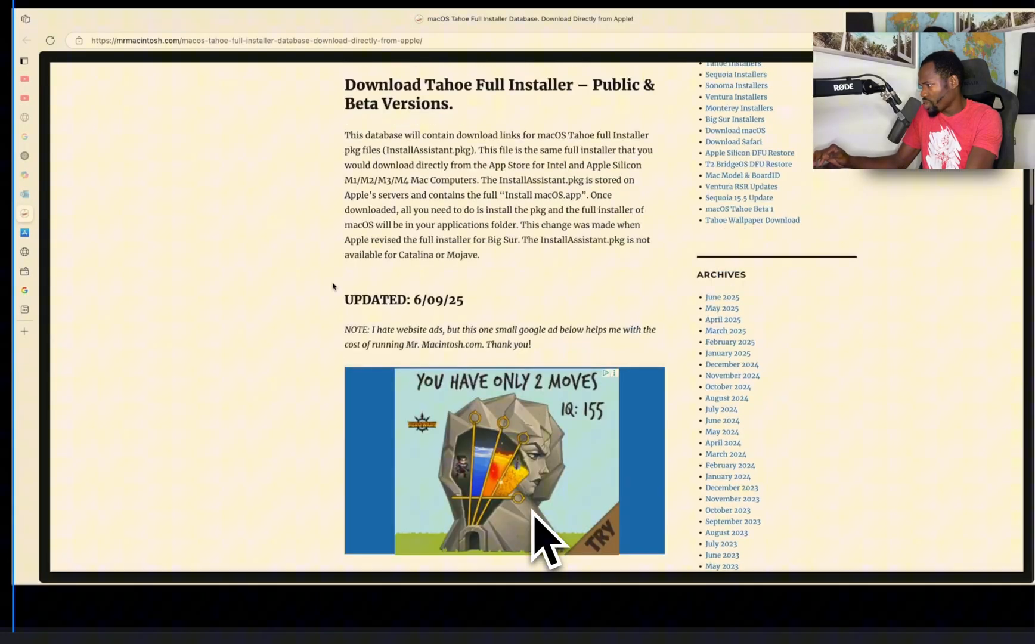
{"action": "scroll", "scroll_direction": "up", "scroll_amount": 3}
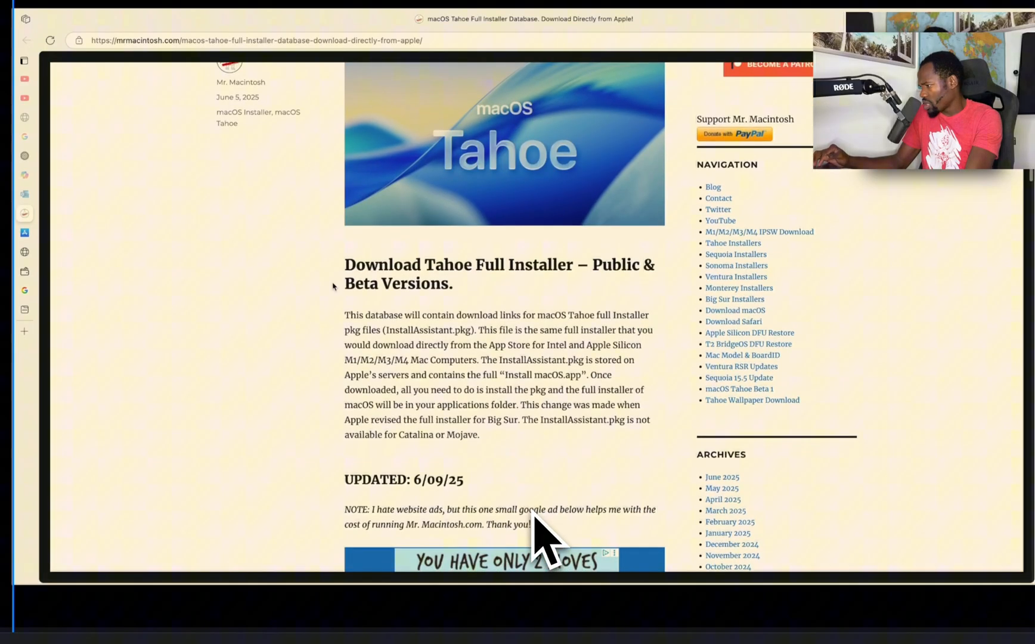
{"action": "scroll", "scroll_direction": "down", "scroll_amount": 3}
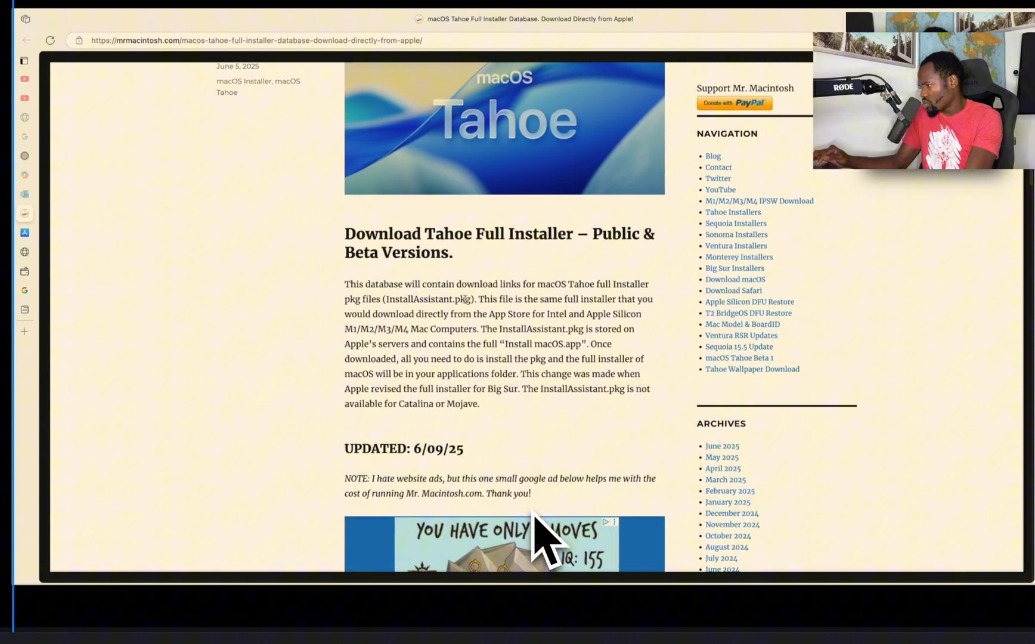
{"action": "mouse_move", "coordinate": [511, 360]}
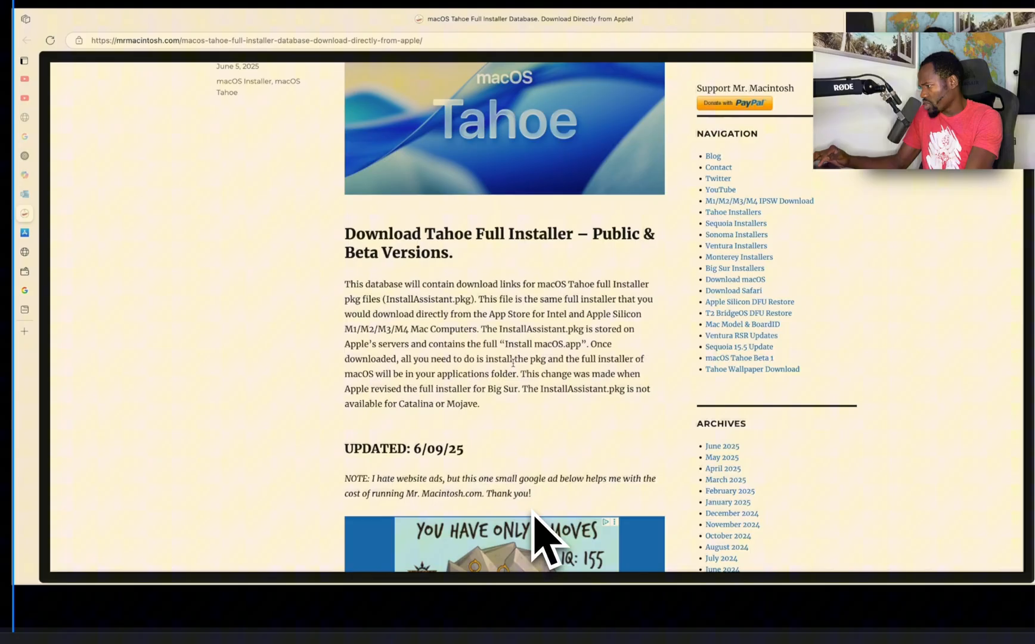
{"action": "mouse_move", "coordinate": [591, 367]}
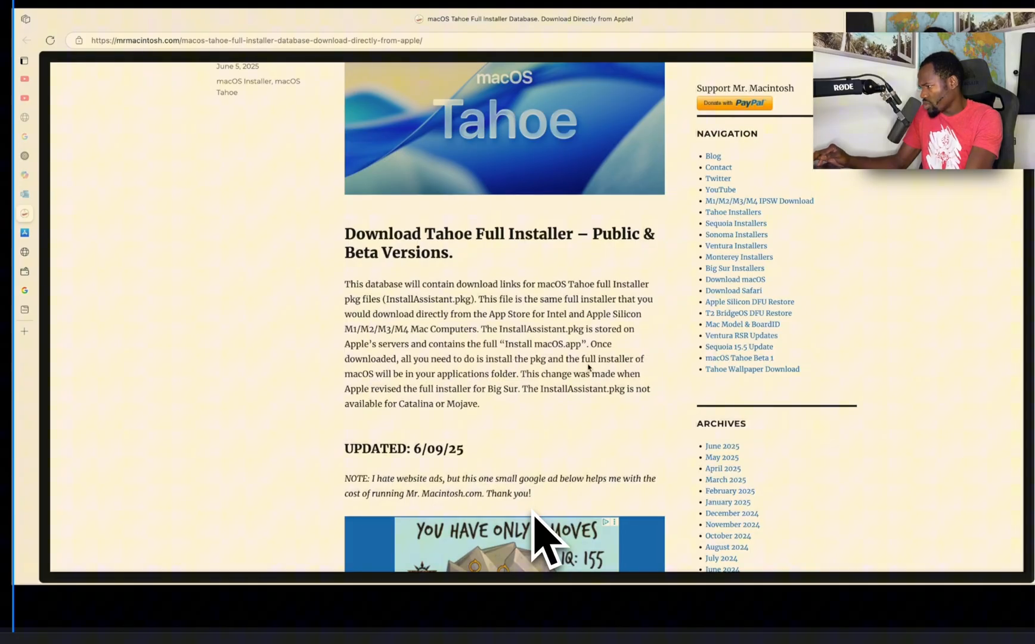
{"action": "mouse_move", "coordinate": [594, 386]}
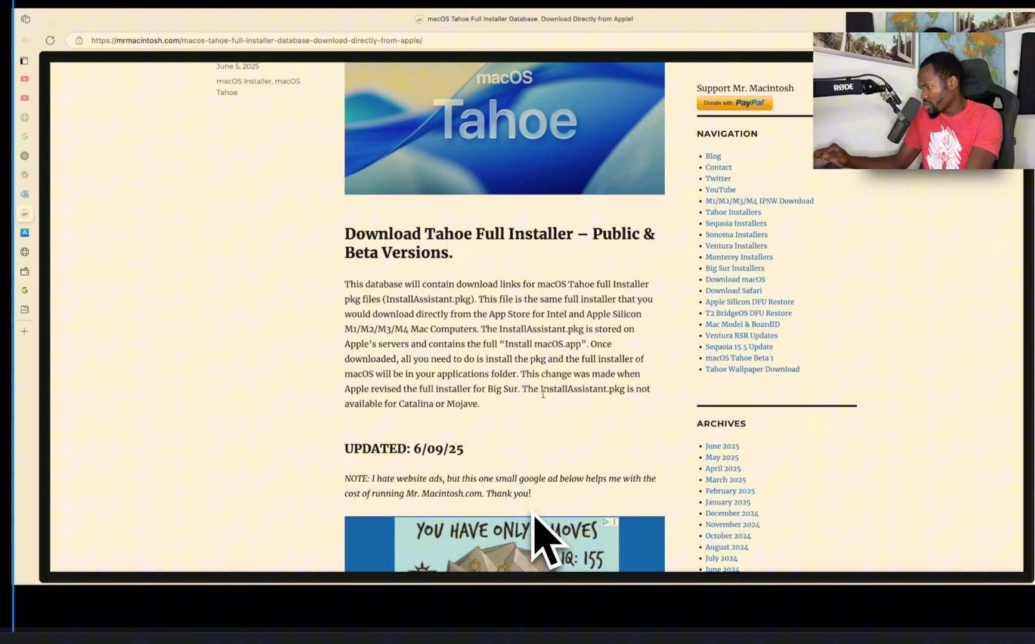
{"action": "scroll", "scroll_direction": "down", "scroll_amount": 3}
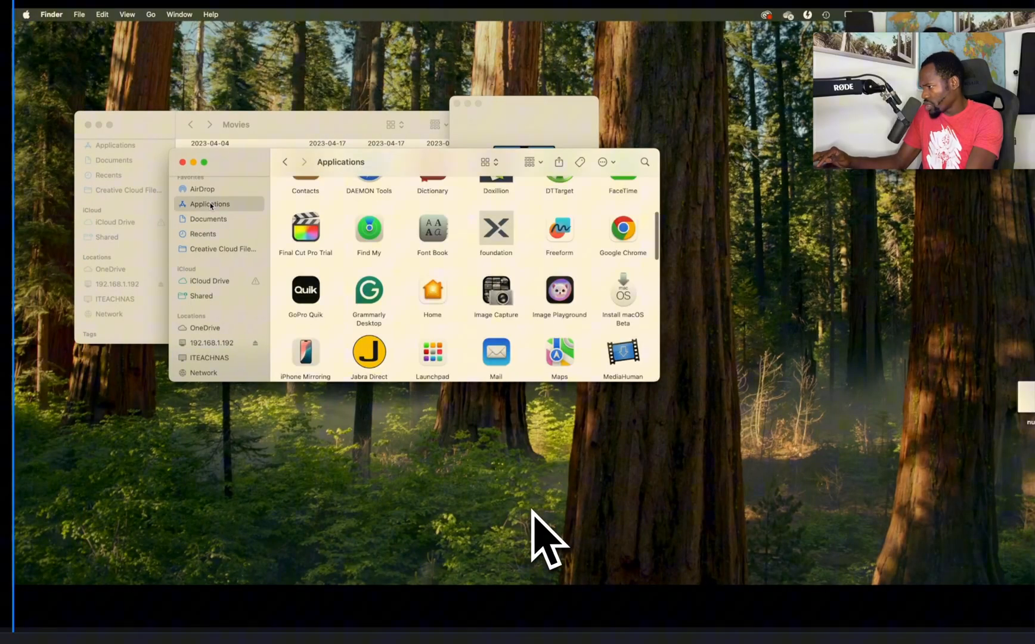
- Scroll Applications to Install macOS Beta and enlarge the Finder window to show every app
{"action": "scroll", "scroll_direction": "down", "scroll_amount": 3}
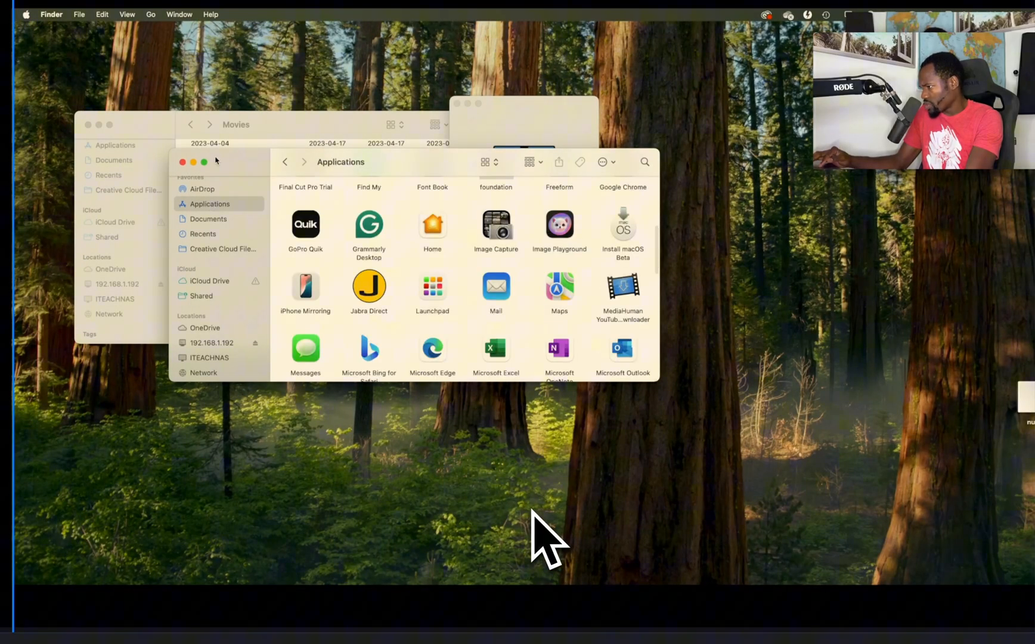
{"action": "left_click", "coordinate": [203, 161]}
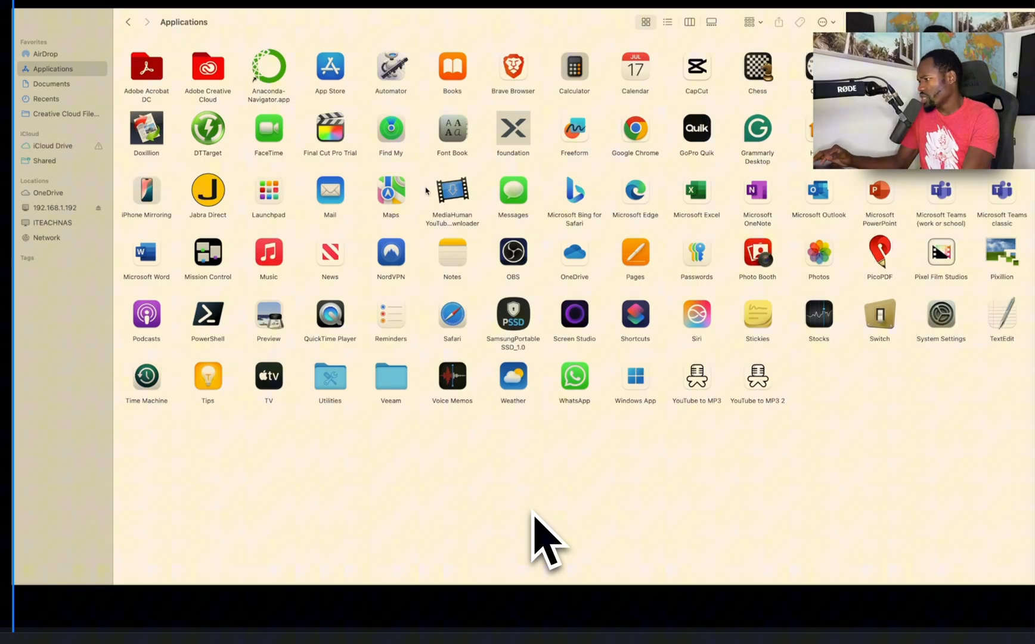
{"action": "mouse_move", "coordinate": [288, 210]}
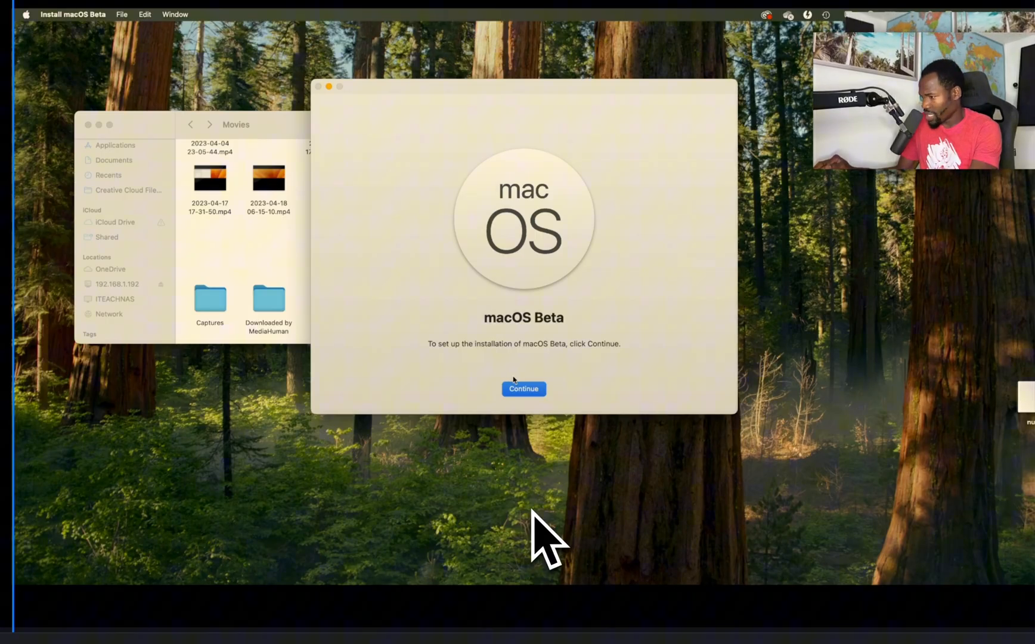
- Accept the beta licence, choose Macintosh HD, continue on battery, and start entering the admin password
{"action": "left_click", "coordinate": [523, 388]}
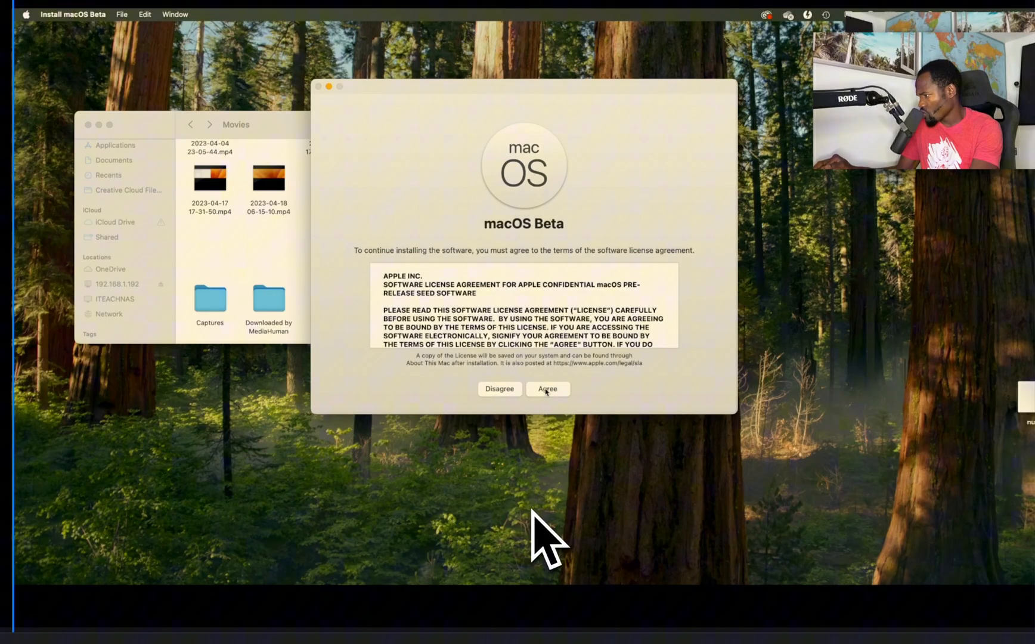
{"action": "scroll", "scroll_direction": "down", "scroll_amount": 3}
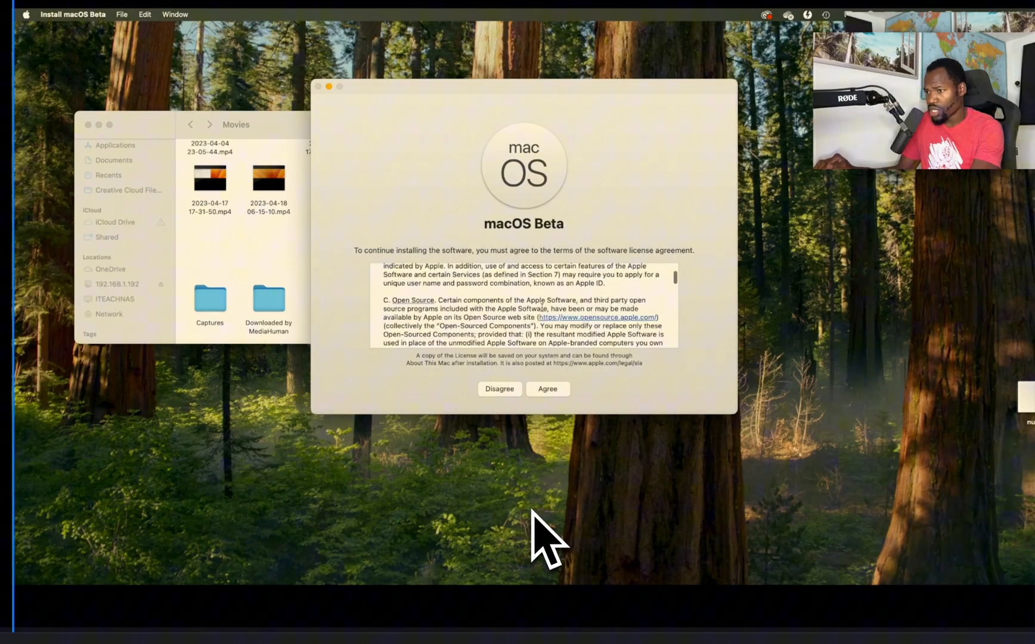
{"action": "scroll", "scroll_direction": "down", "scroll_amount": 3}
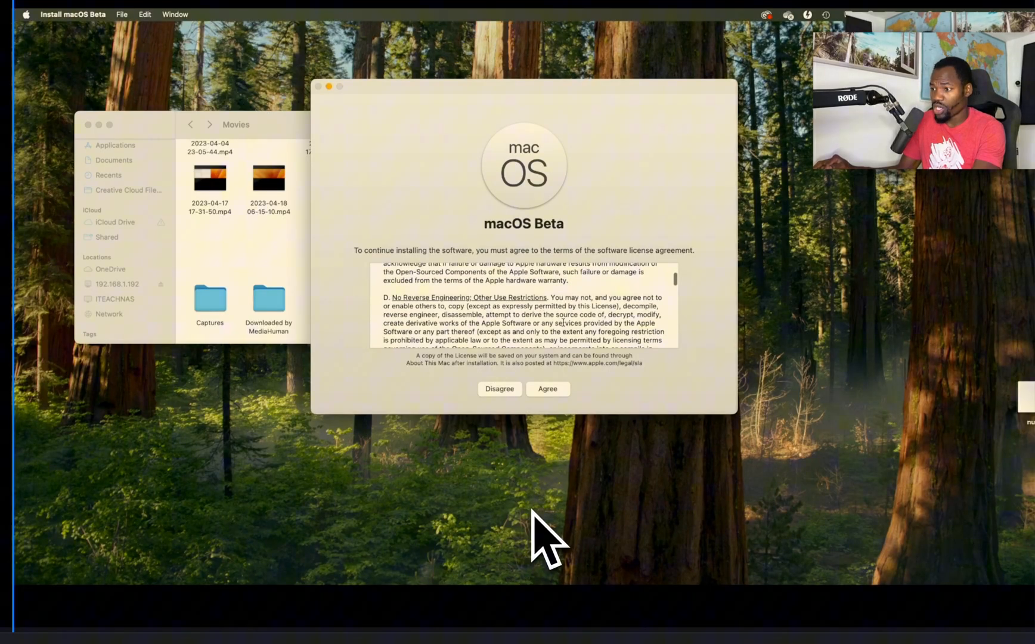
{"action": "left_click", "coordinate": [547, 388]}
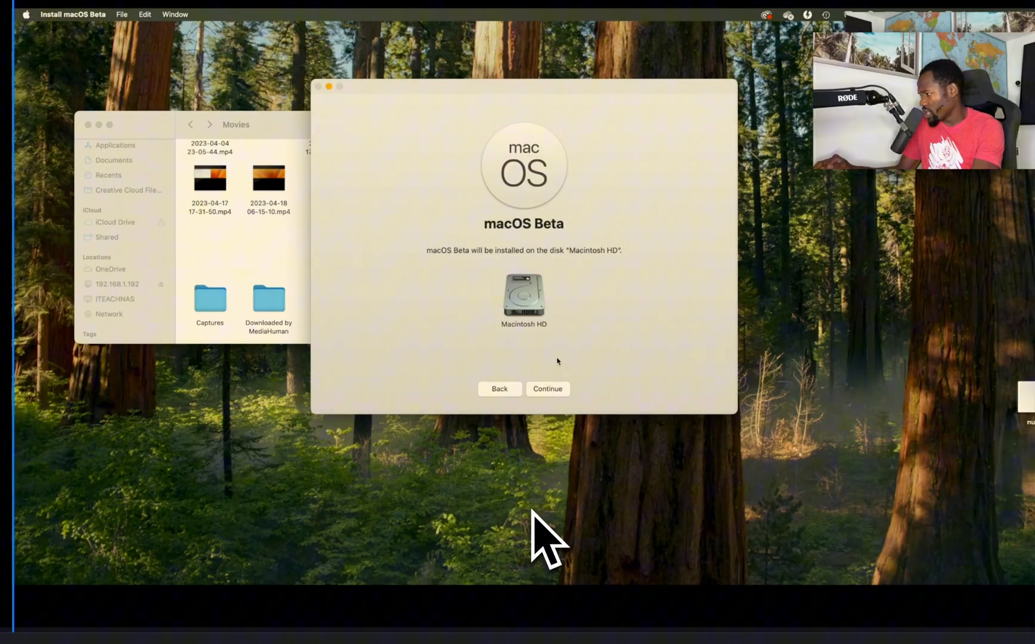
{"action": "left_click", "coordinate": [547, 388]}
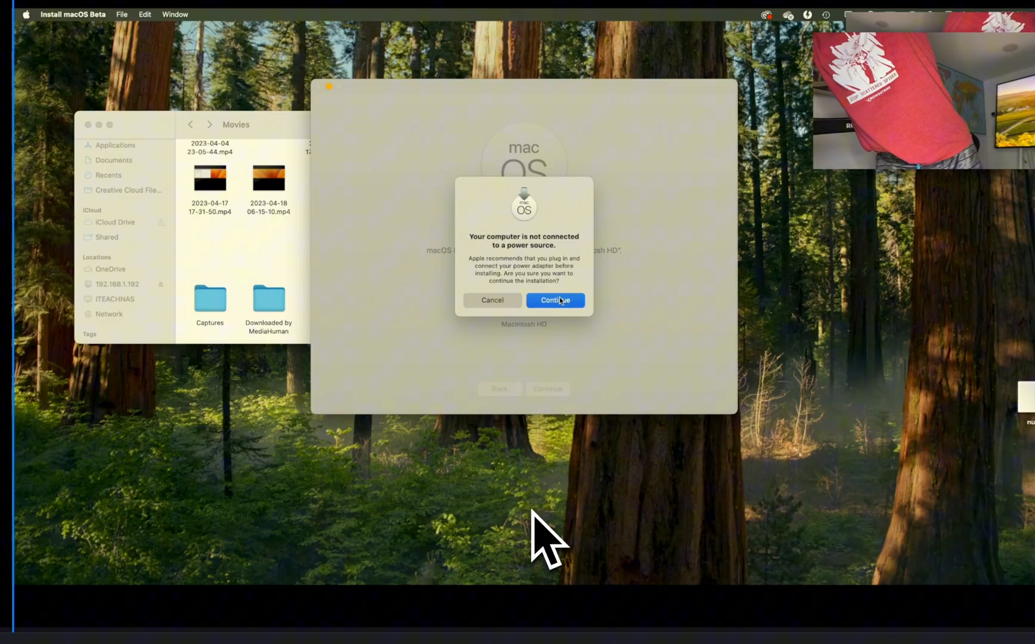
{"action": "left_click", "coordinate": [555, 299]}
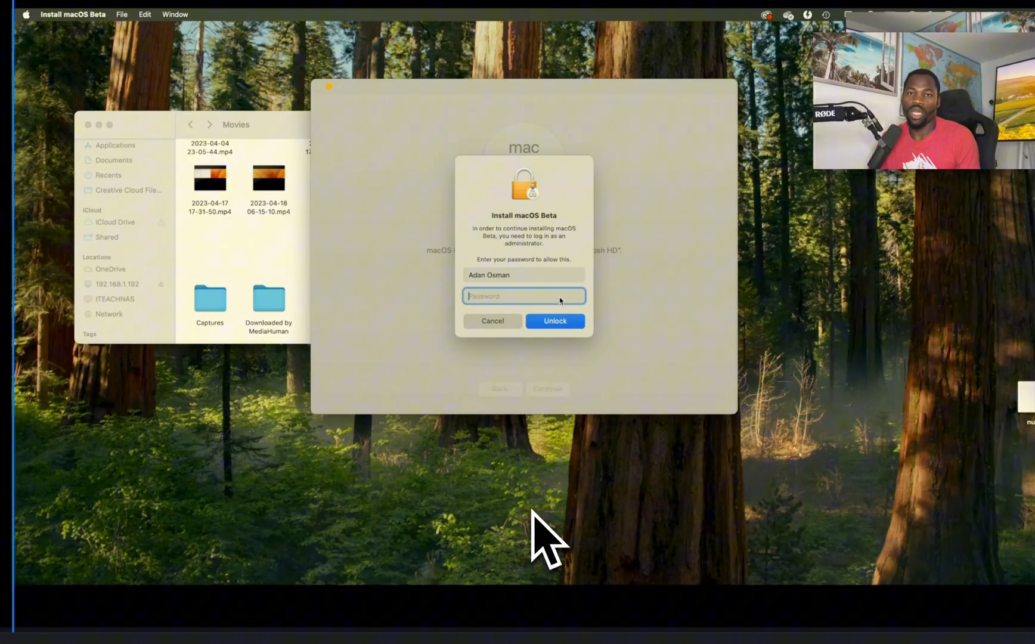
{"action": "left_click", "coordinate": [553, 321]}
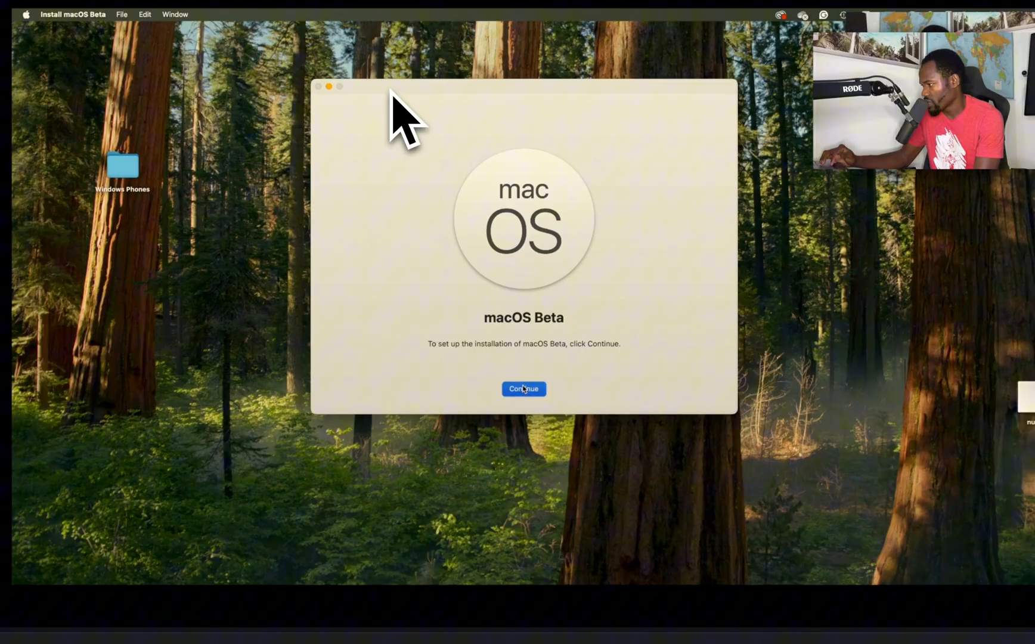
- Agree to the licence, unlock with the admin password, and restart to install macOS Beta
{"action": "left_click", "coordinate": [524, 388]}
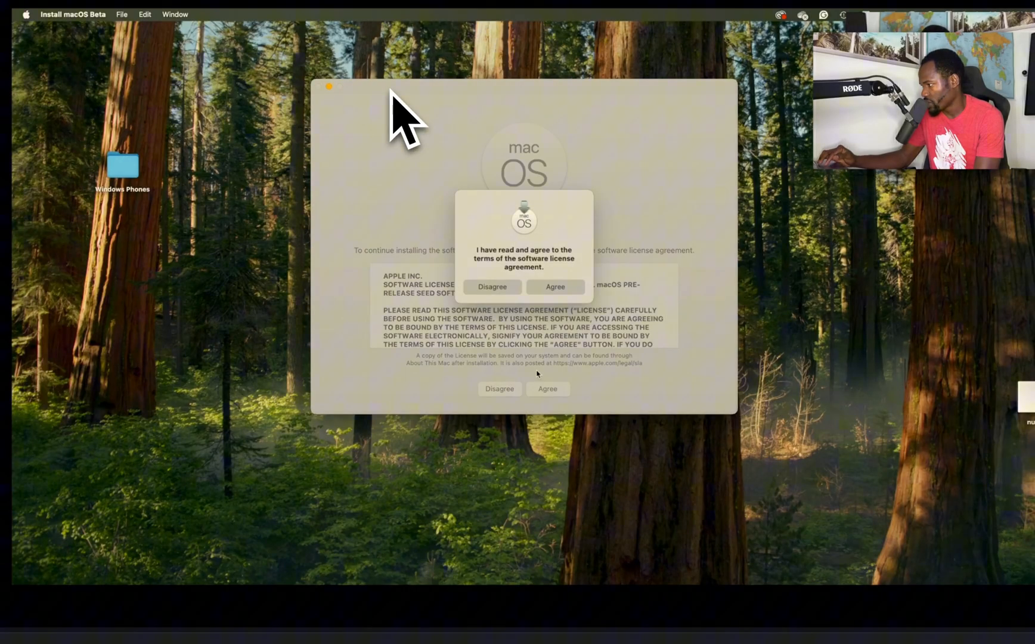
{"action": "left_click", "coordinate": [555, 287]}
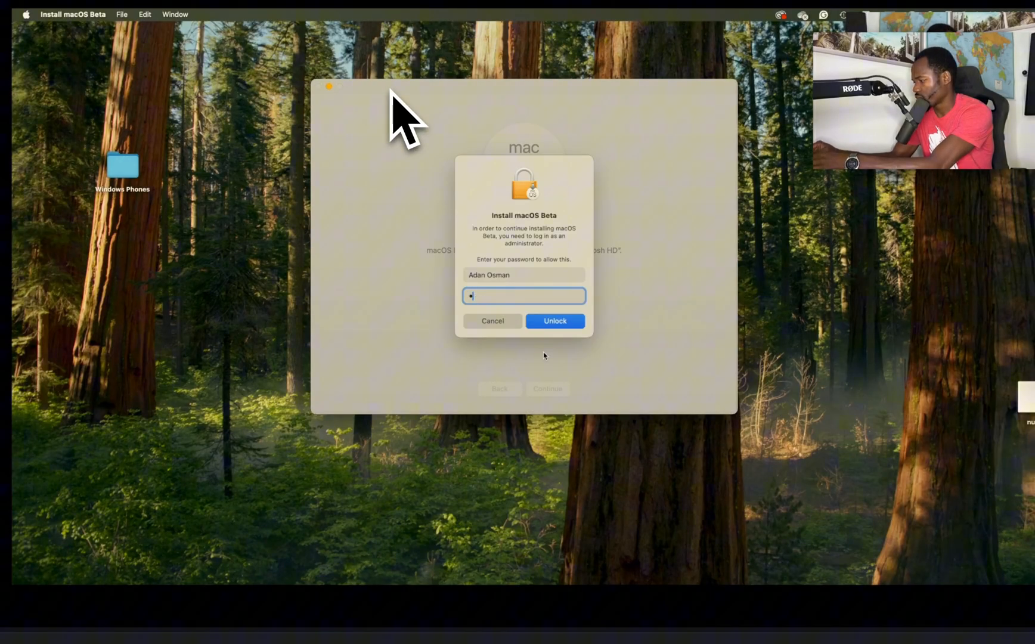
{"action": "left_click", "coordinate": [555, 321]}
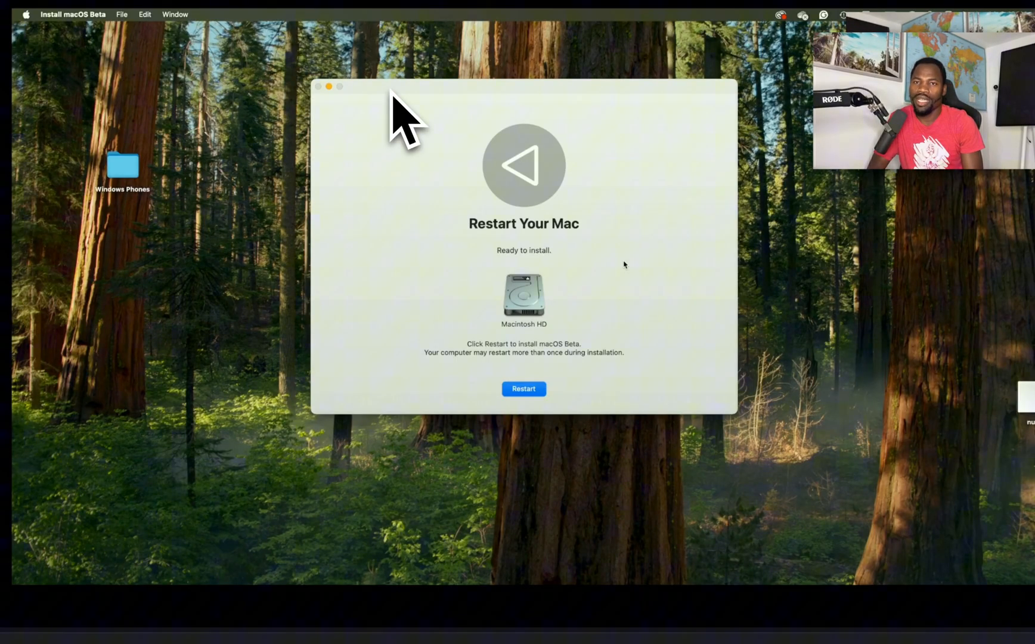
{"action": "left_click", "coordinate": [523, 388]}
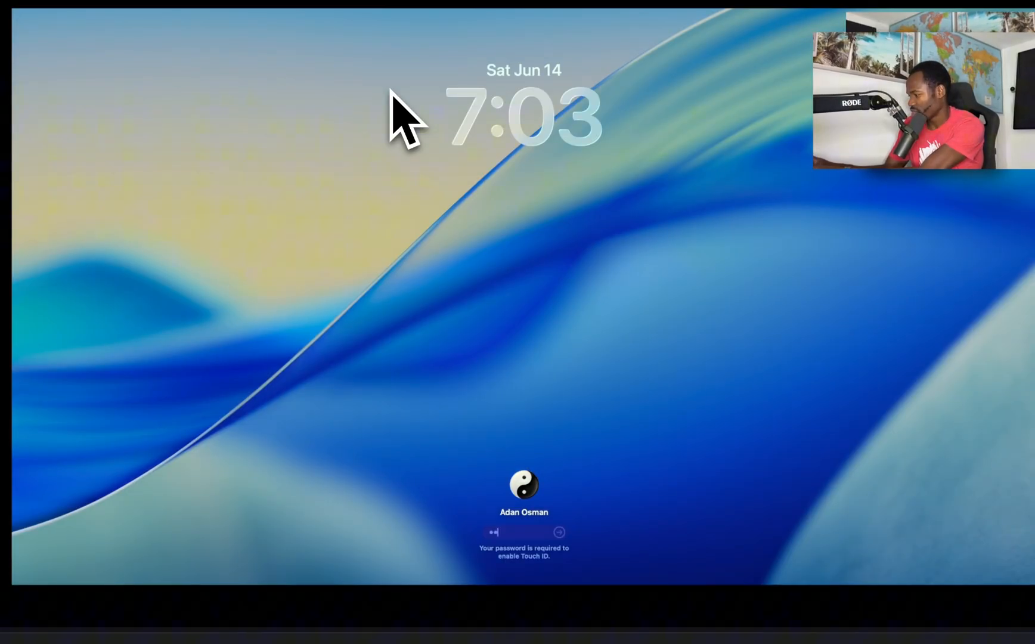
- Enter the account password on the lock screen after the beta install restarts
{"action": "type", "text": "password"}
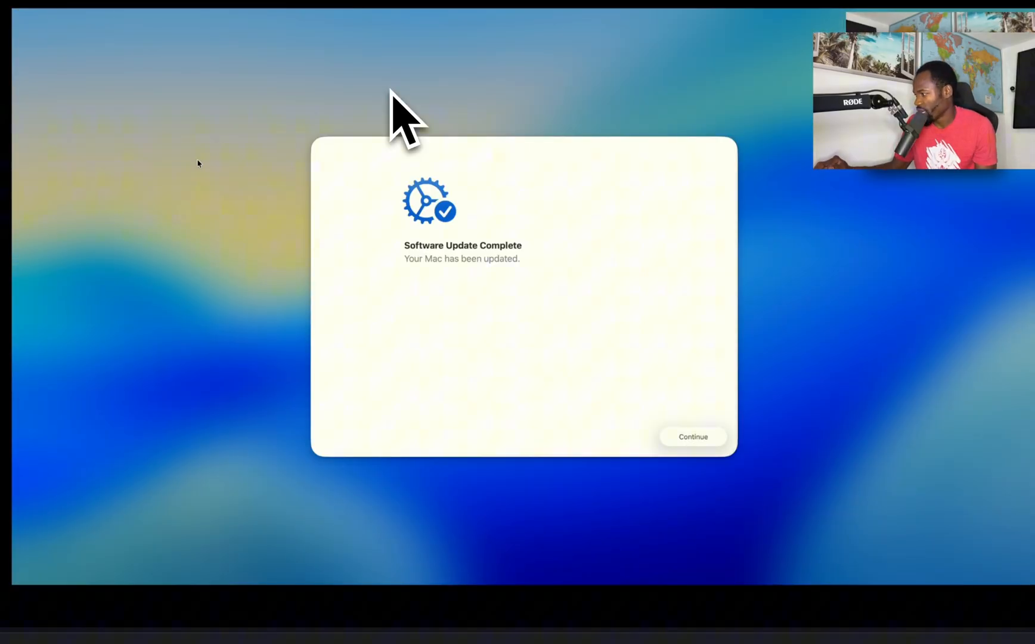
- Pass the Software Update Complete, FileVault and welcome screens, then close the Macintosh HD window
{"action": "left_click", "coordinate": [692, 437]}
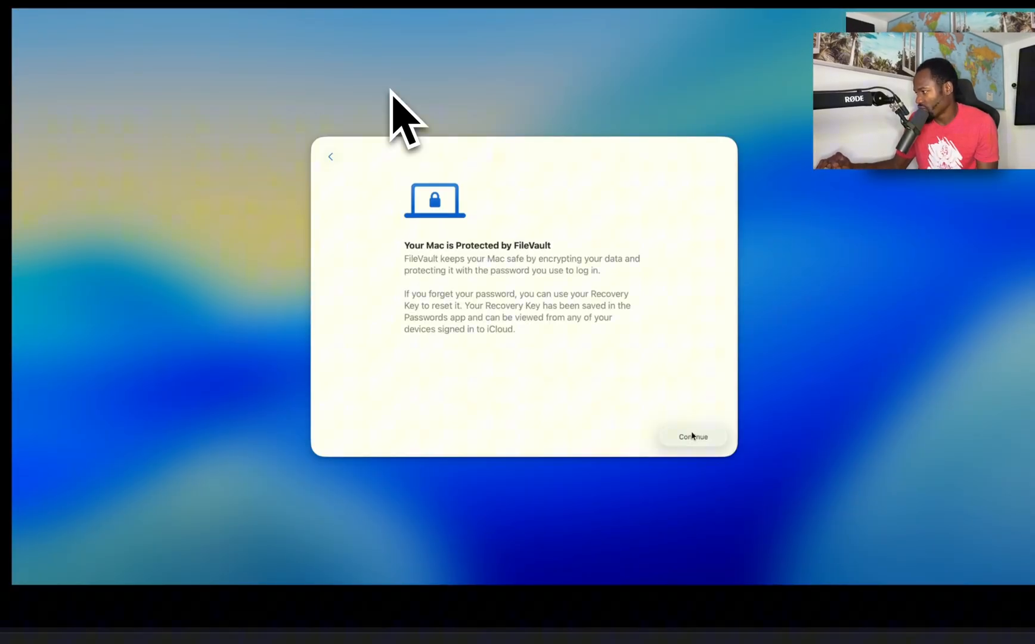
{"action": "left_click", "coordinate": [692, 436]}
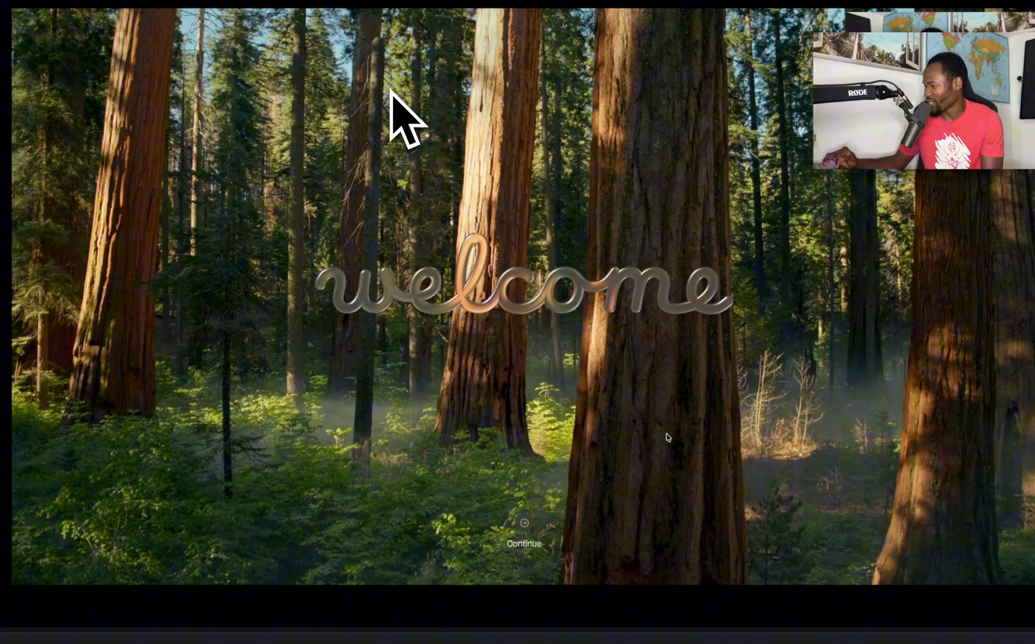
{"action": "left_click", "coordinate": [523, 528]}
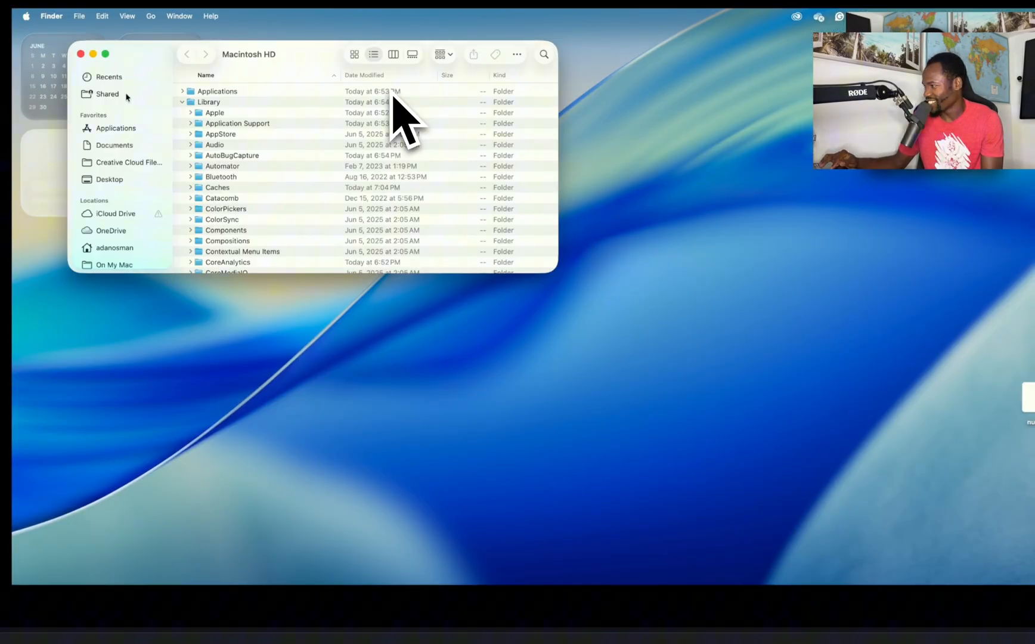
{"action": "left_click", "coordinate": [81, 54]}
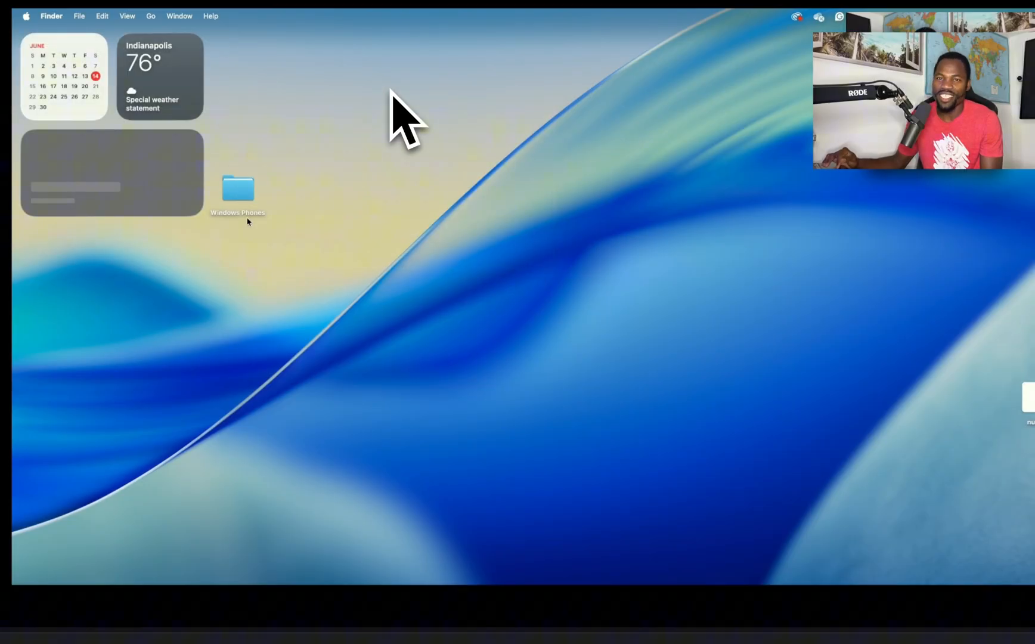
{"action": "mouse_move", "coordinate": [407, 302]}
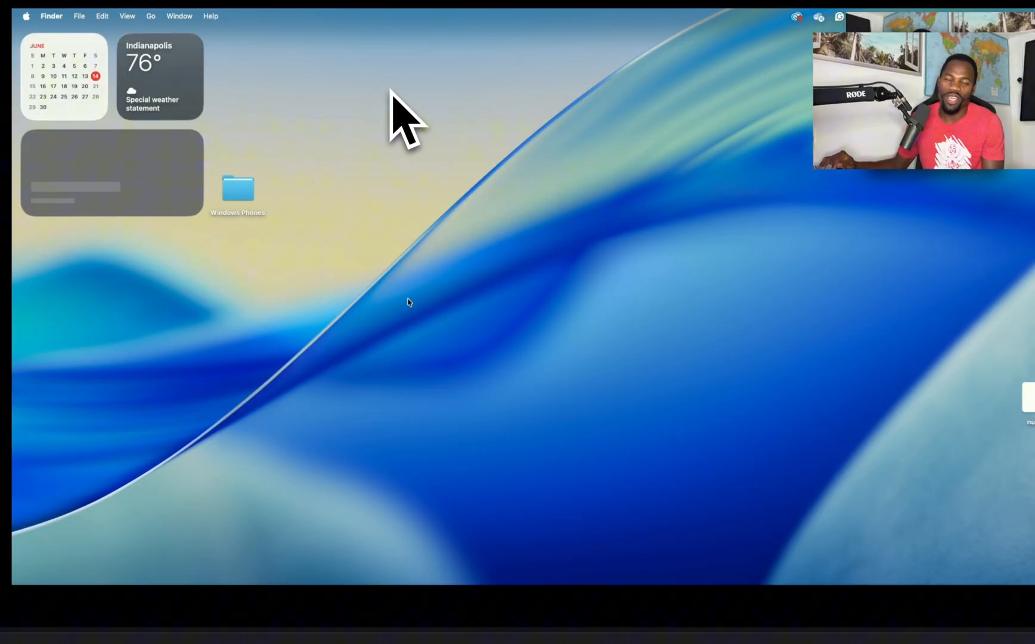
{"action": "mouse_move", "coordinate": [410, 319]}
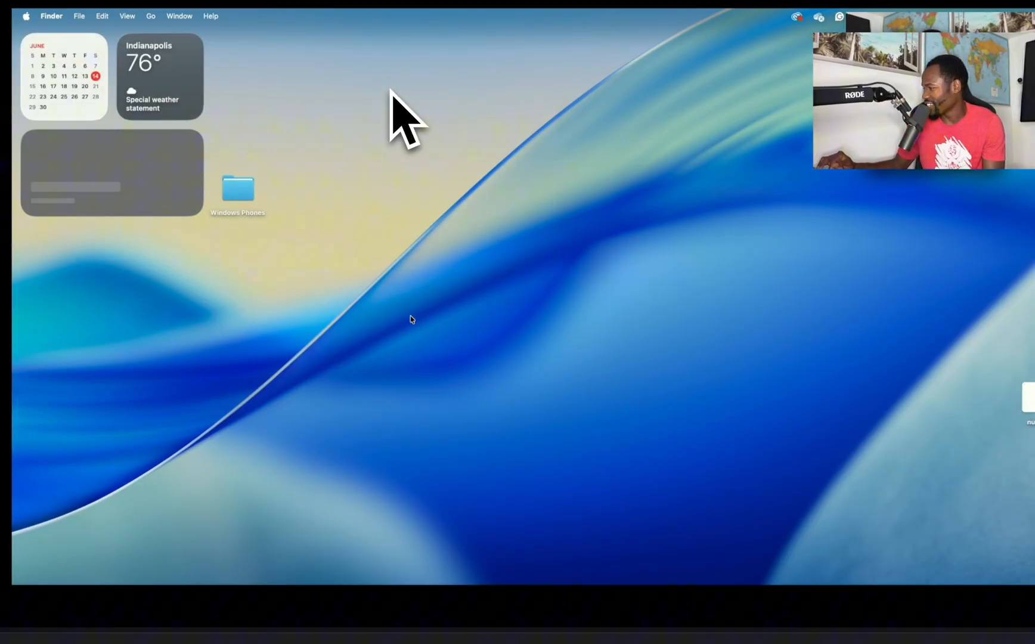
{"action": "mouse_move", "coordinate": [400, 126]}
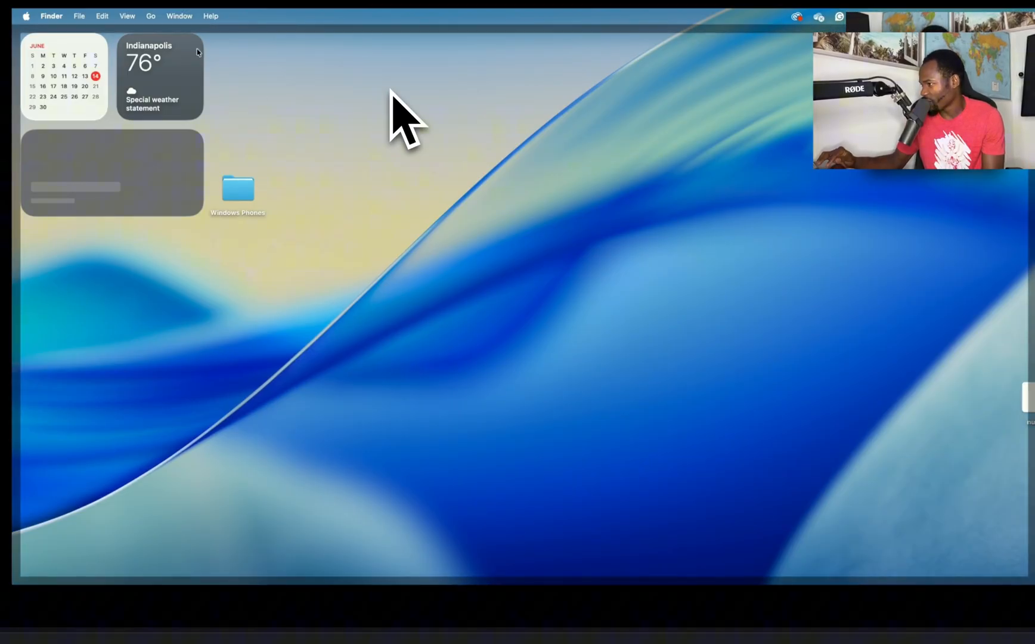
- Open About This Mac, then More Info to see macOS Tahoe Version 26.0 Beta
{"action": "left_click", "coordinate": [25, 16]}
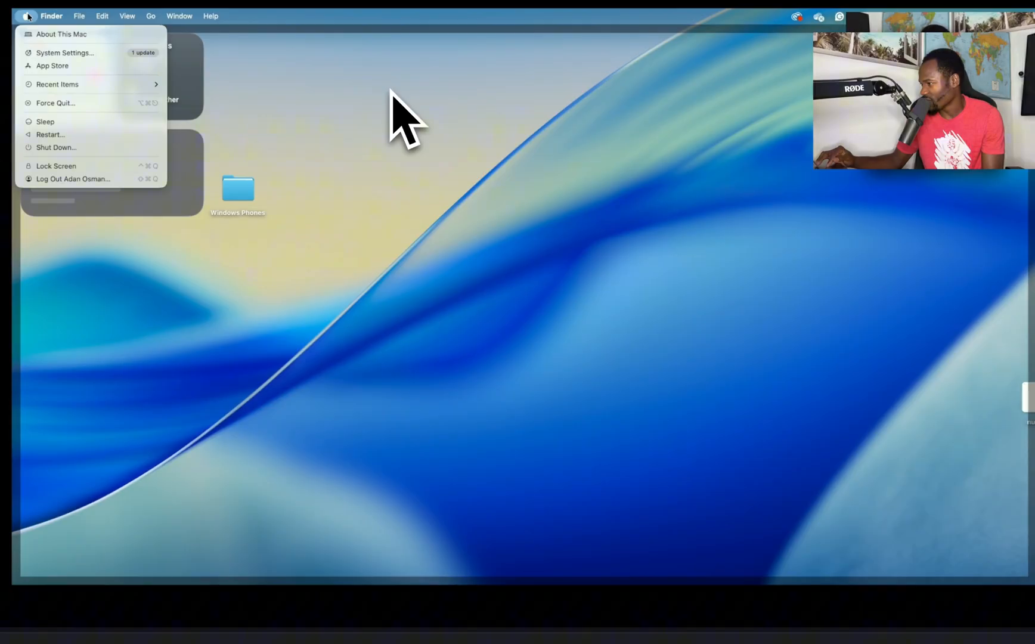
{"action": "mouse_move", "coordinate": [61, 33]}
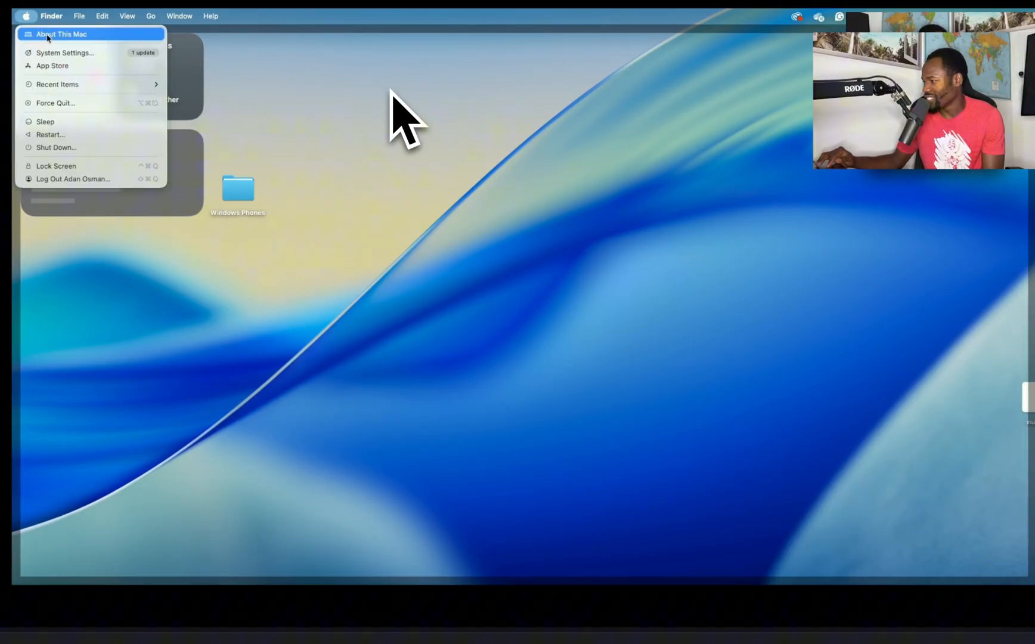
{"action": "left_click", "coordinate": [61, 33]}
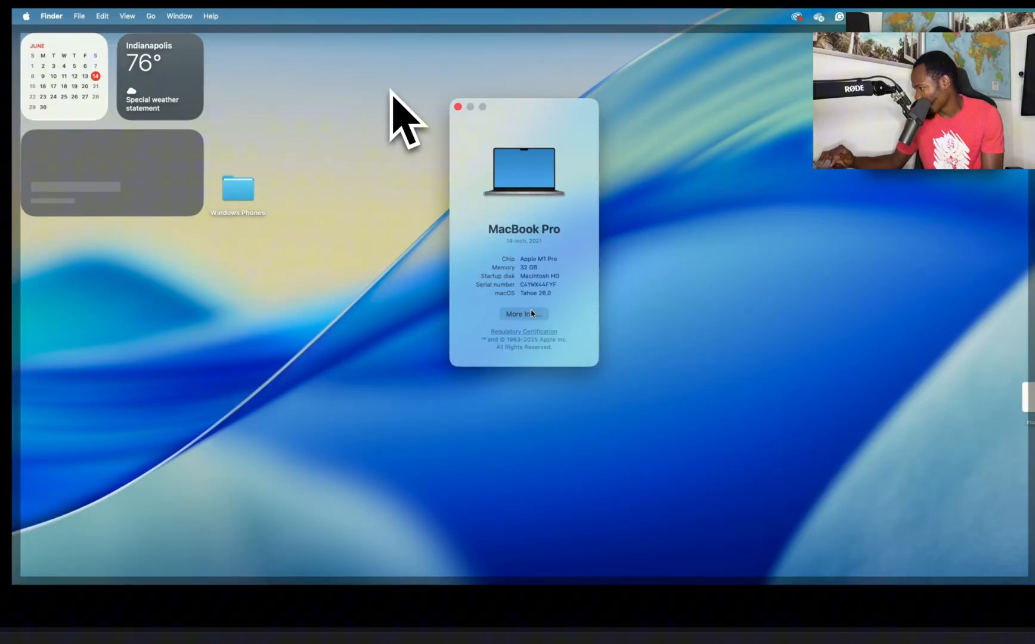
{"action": "left_click", "coordinate": [523, 313]}
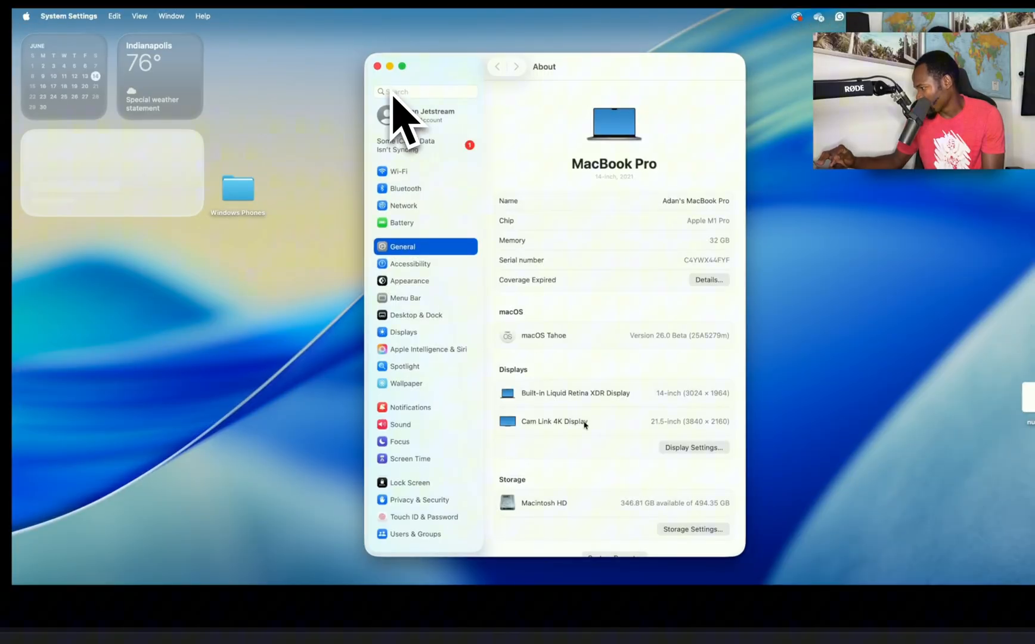
{"action": "mouse_move", "coordinate": [635, 437]}
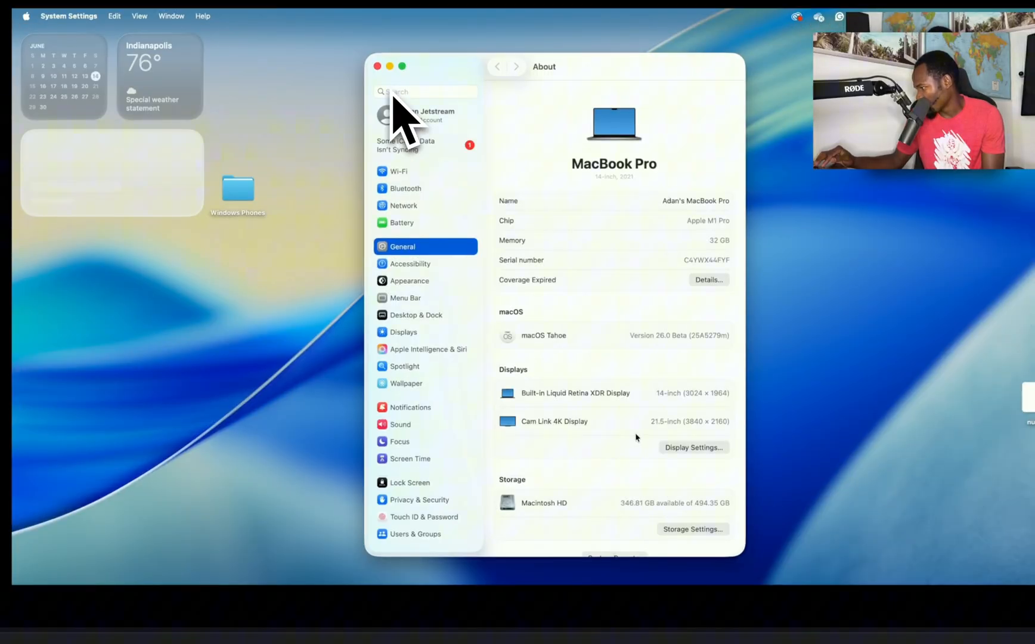
{"action": "mouse_move", "coordinate": [679, 342]}
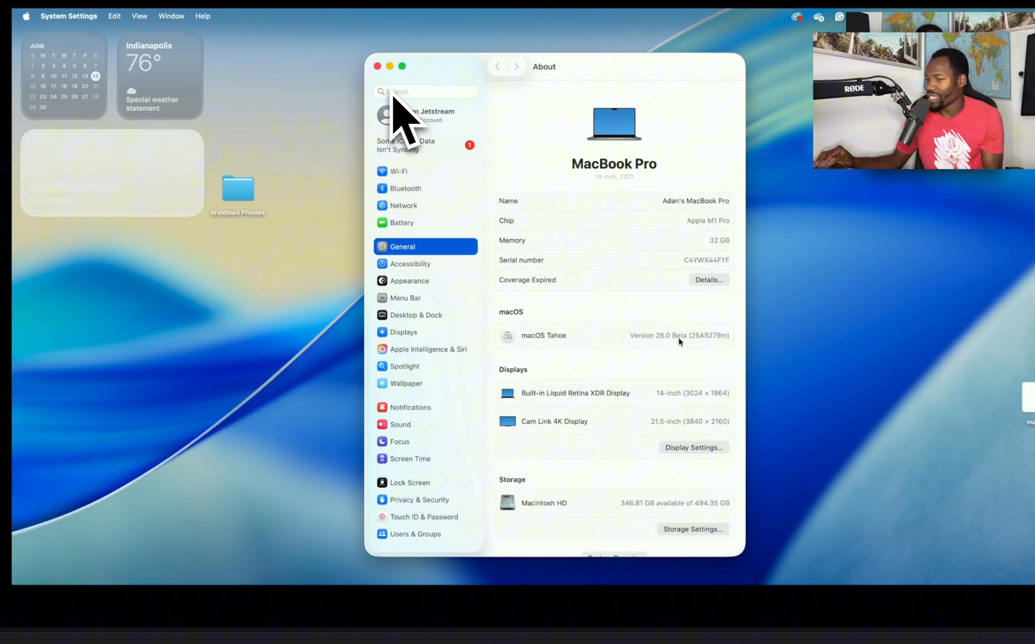
{"action": "mouse_move", "coordinate": [621, 248]}
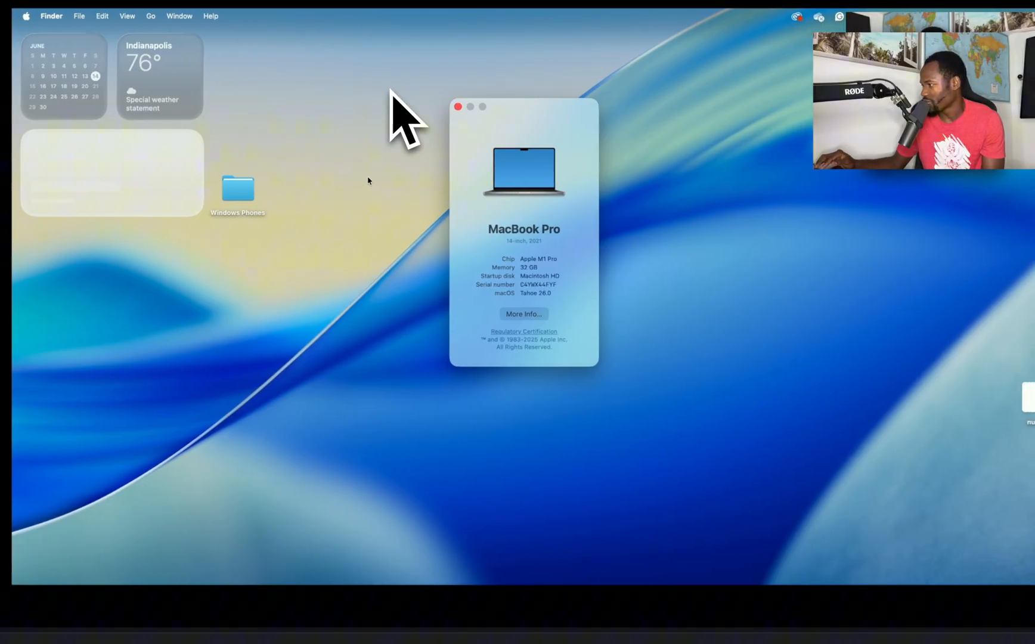
- Close the About This Mac window and open Finder's View menu
{"action": "left_click", "coordinate": [455, 106]}
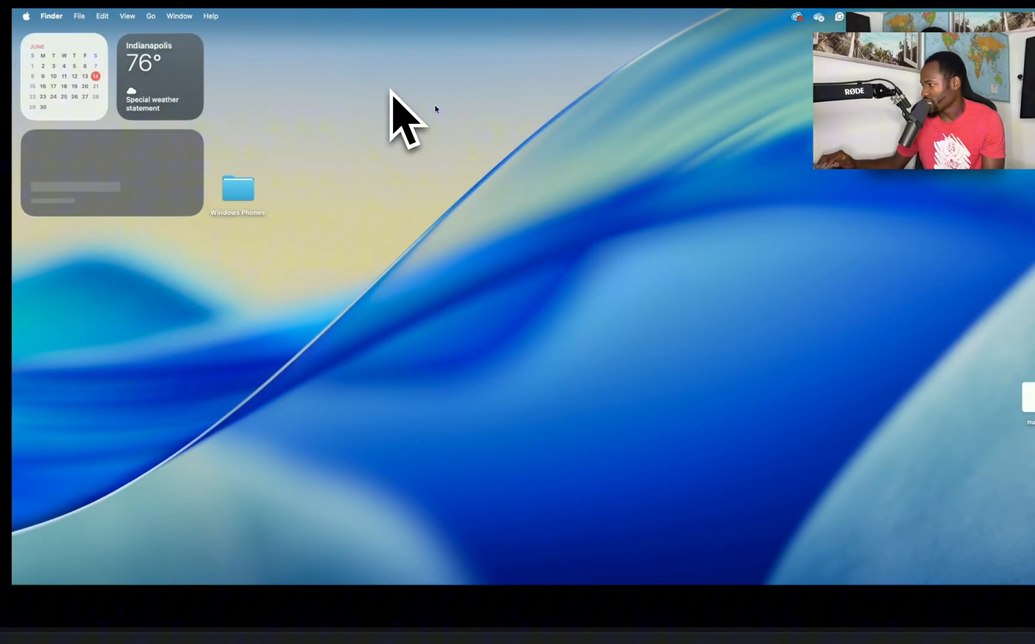
{"action": "left_click", "coordinate": [127, 16]}
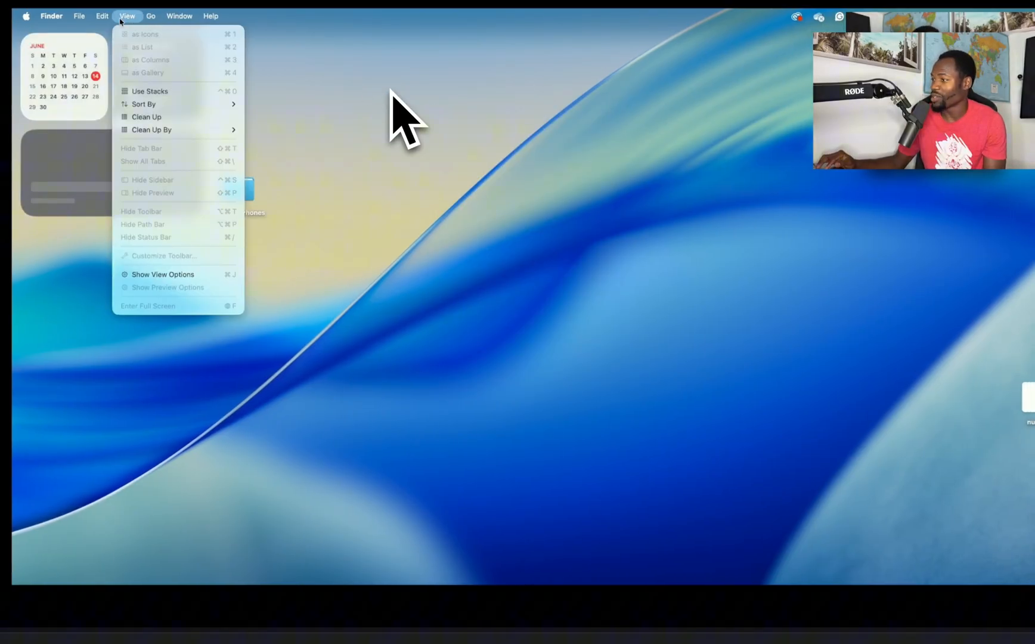
{"action": "left_click", "coordinate": [79, 16]}
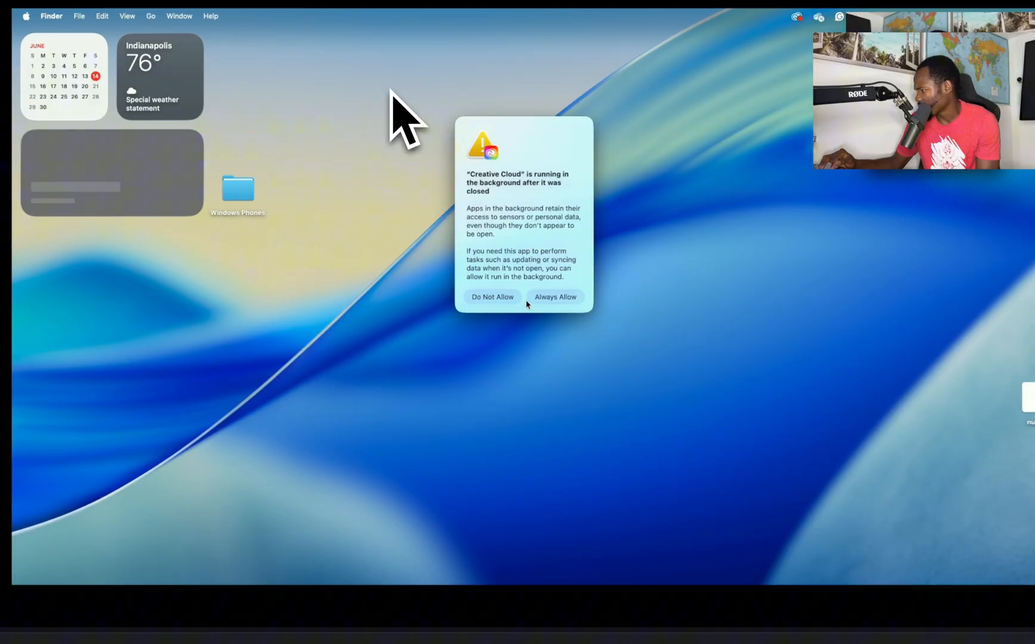
- Answer the Creative Cloud and OneDrive background-activity alerts
{"action": "left_click", "coordinate": [492, 296]}
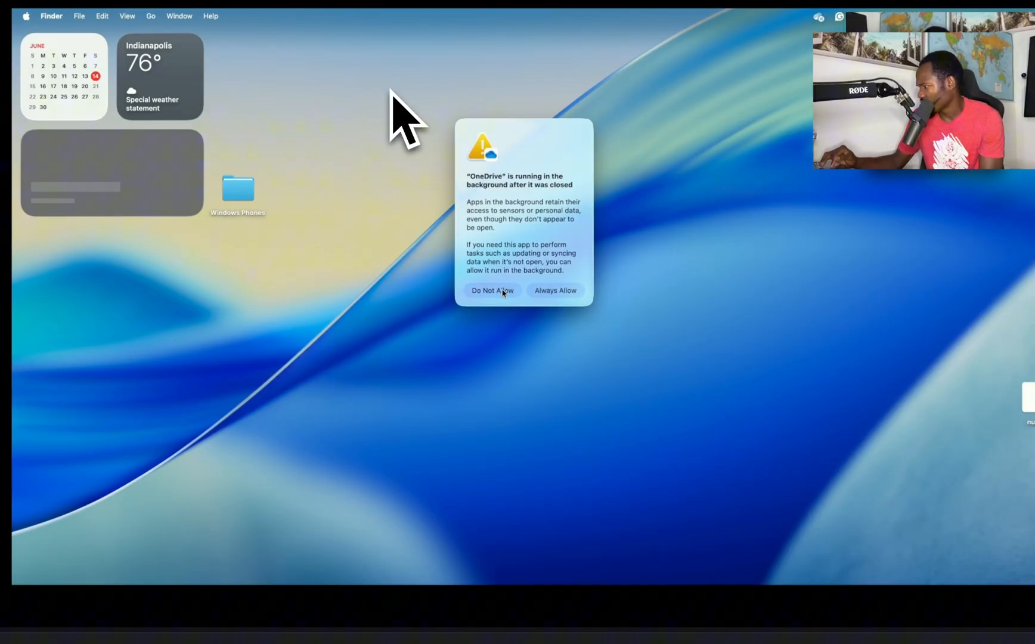
{"action": "left_click", "coordinate": [492, 290]}
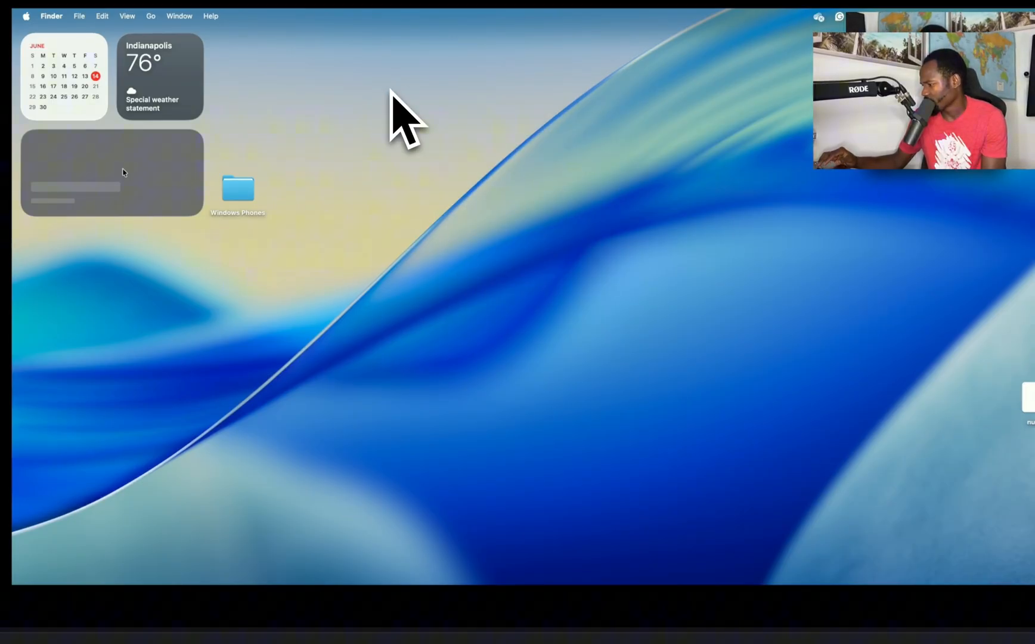
{"action": "key", "text": "cmd+space"}
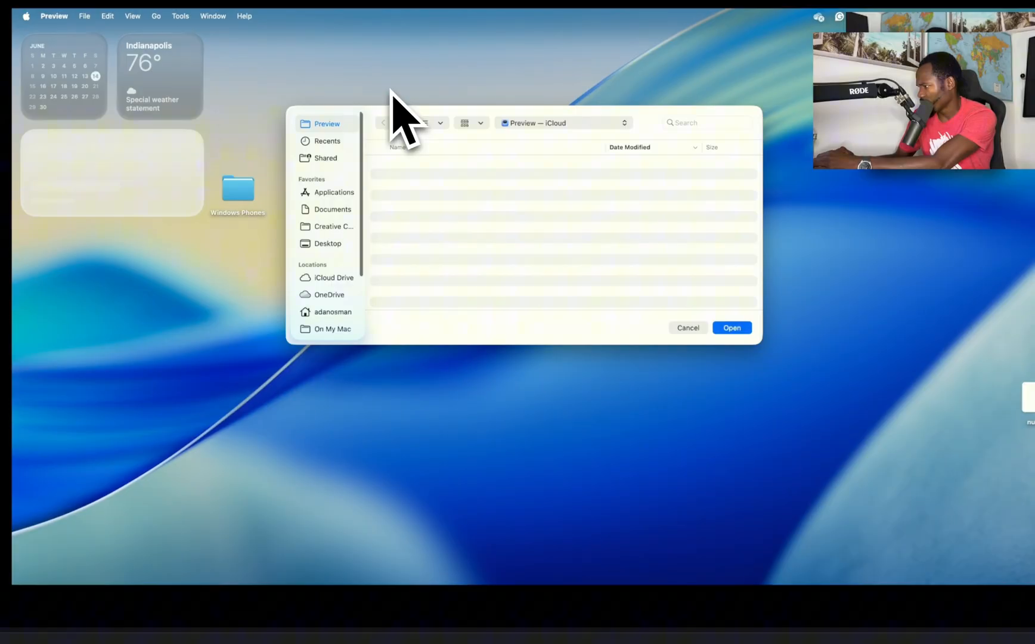
- Dismiss the Preview dialog and launch CapCut to its home screen of 50 projects
{"action": "left_click", "coordinate": [327, 243]}
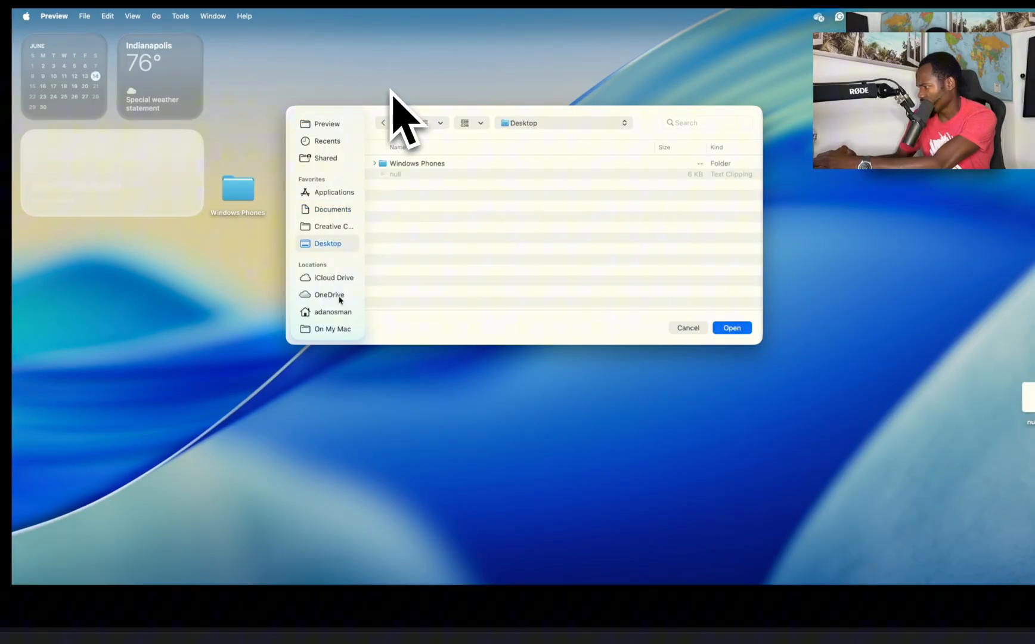
{"action": "left_click", "coordinate": [332, 311]}
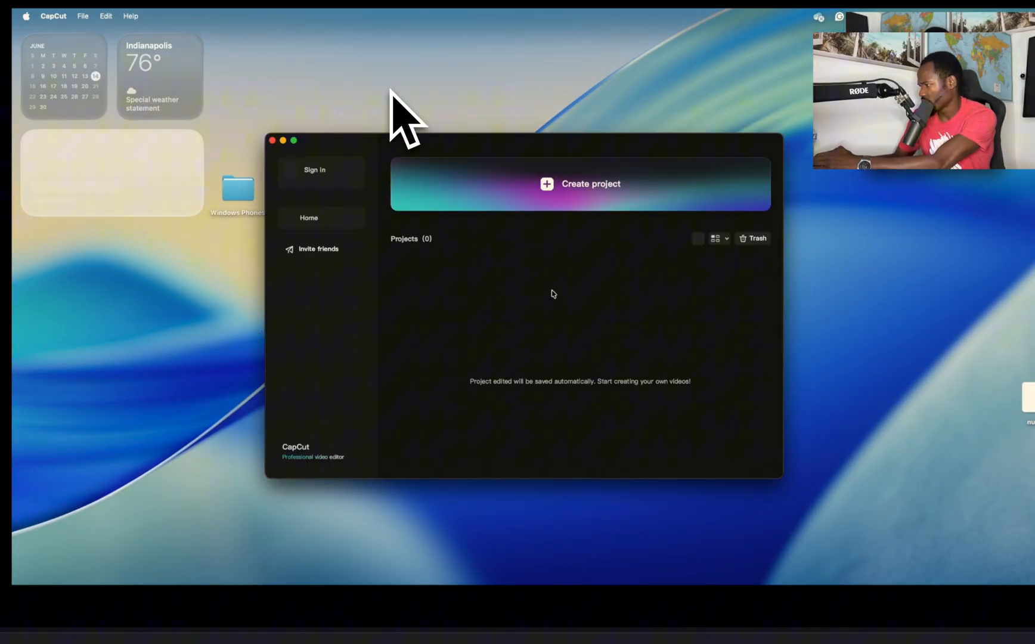
{"action": "left_click", "coordinate": [314, 170]}
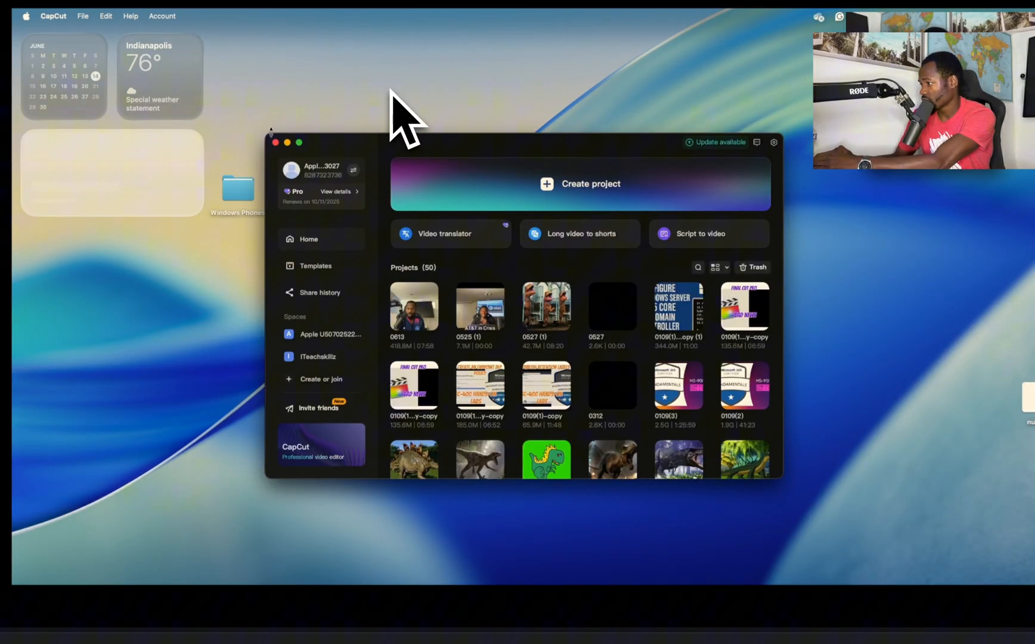
{"action": "left_click", "coordinate": [287, 142]}
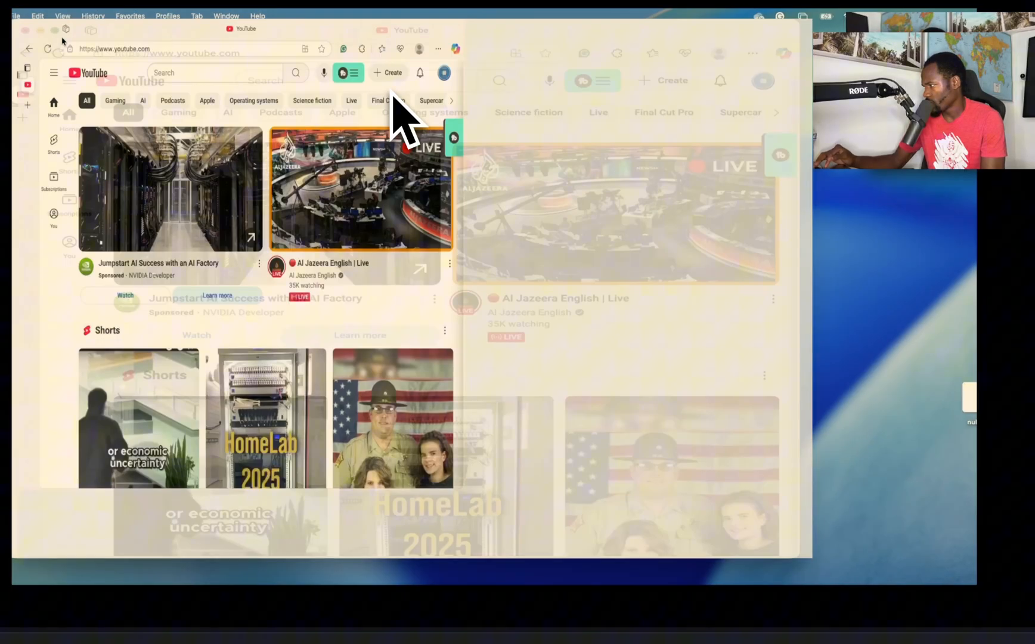
- Browse the YouTube home feed in Microsoft Edge
{"action": "left_click", "coordinate": [443, 73]}
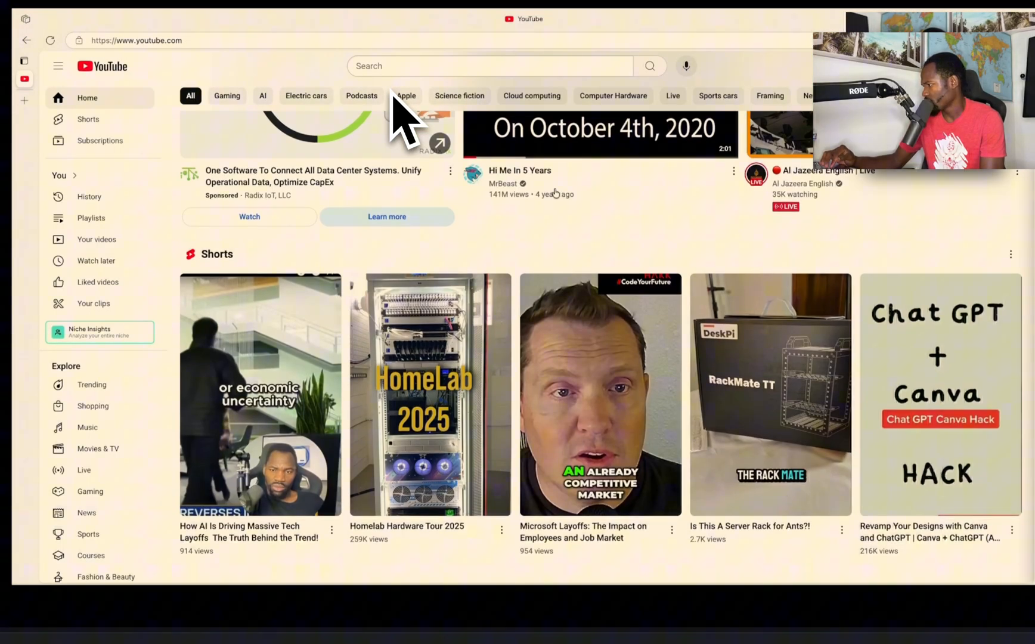
{"action": "scroll", "scroll_direction": "up", "scroll_amount": 3}
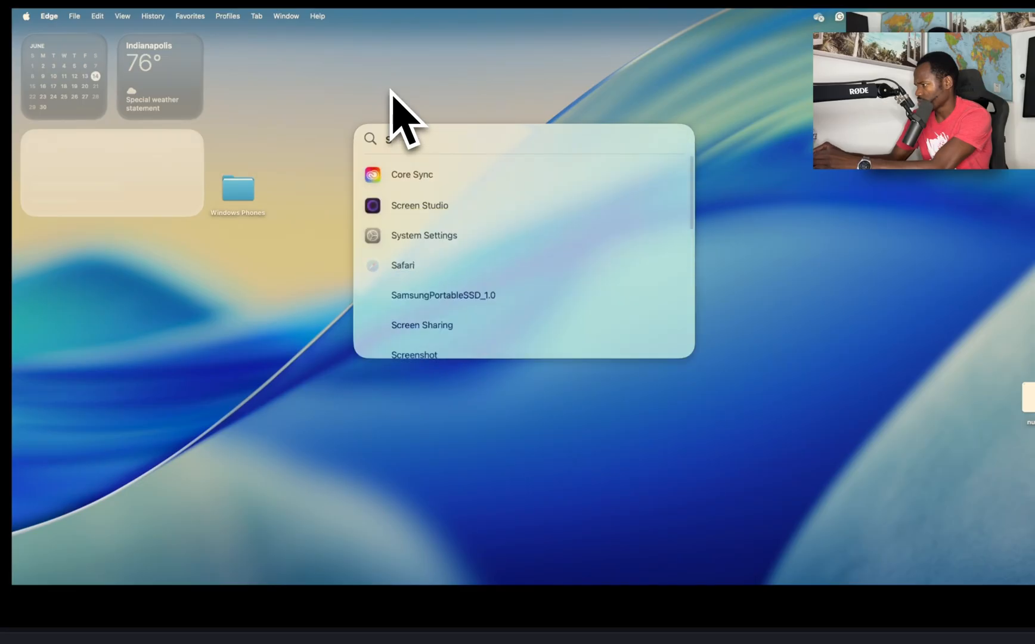
- Open System Settings Displays and review the Cam Link 4K and Built-in Display settings
{"action": "left_click", "coordinate": [424, 235]}
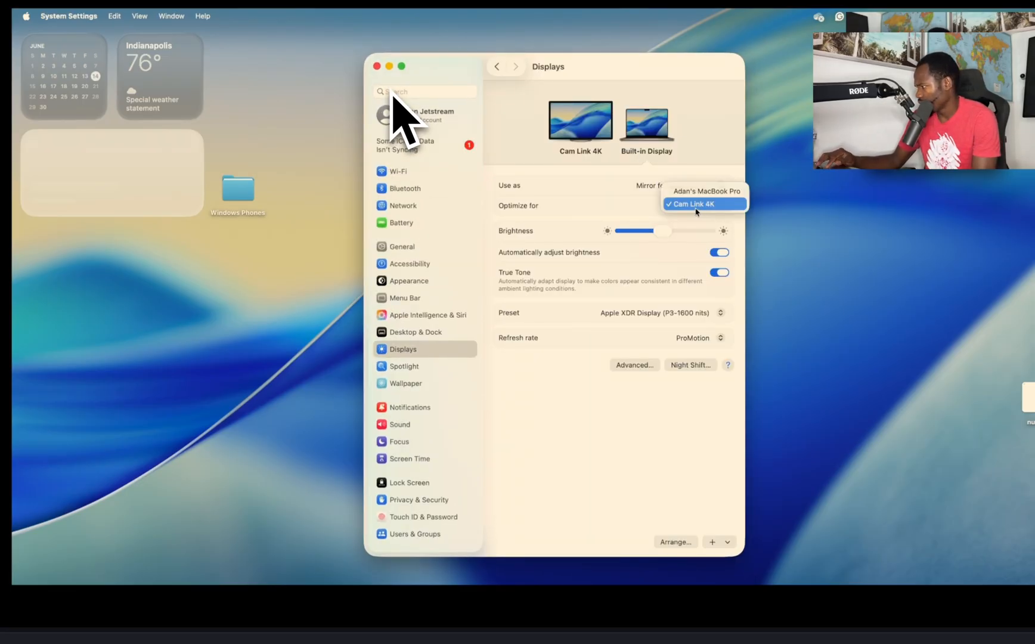
{"action": "left_click", "coordinate": [697, 204]}
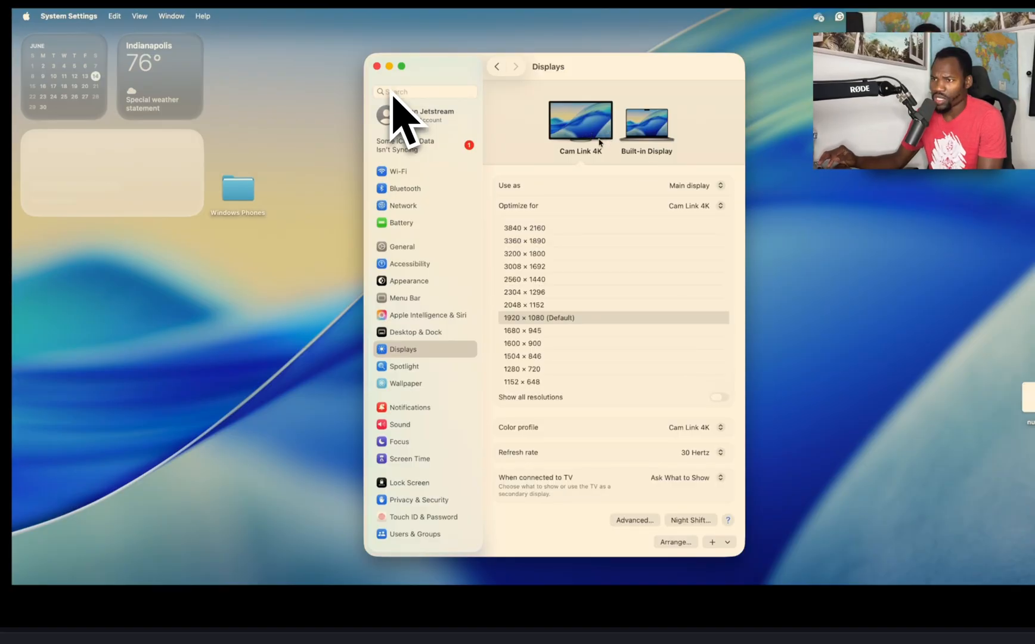
{"action": "mouse_move", "coordinate": [646, 90]}
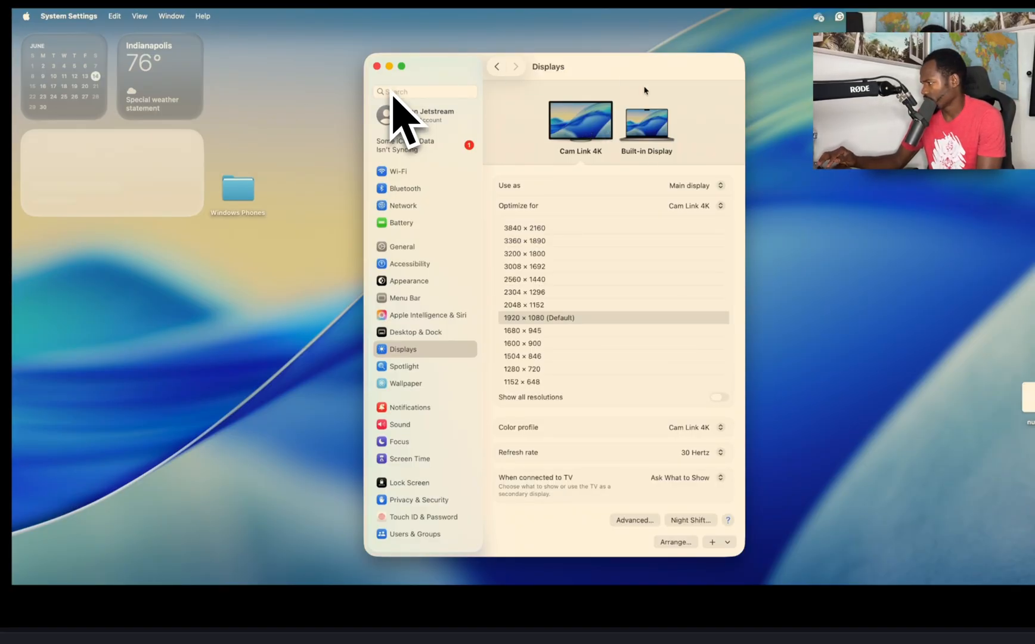
{"action": "left_click", "coordinate": [645, 121]}
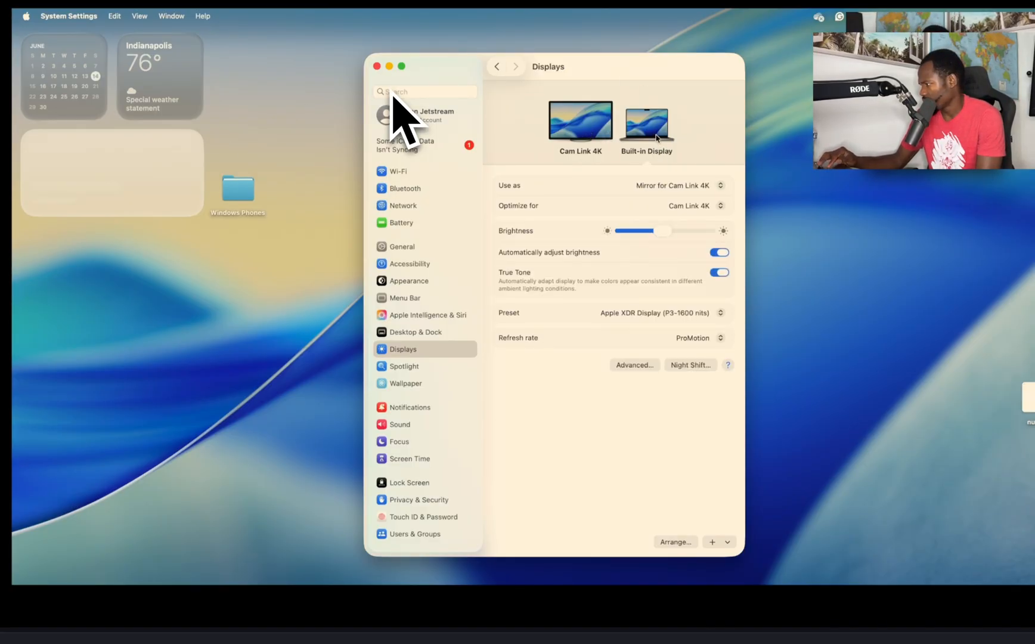
{"action": "left_click", "coordinate": [579, 122]}
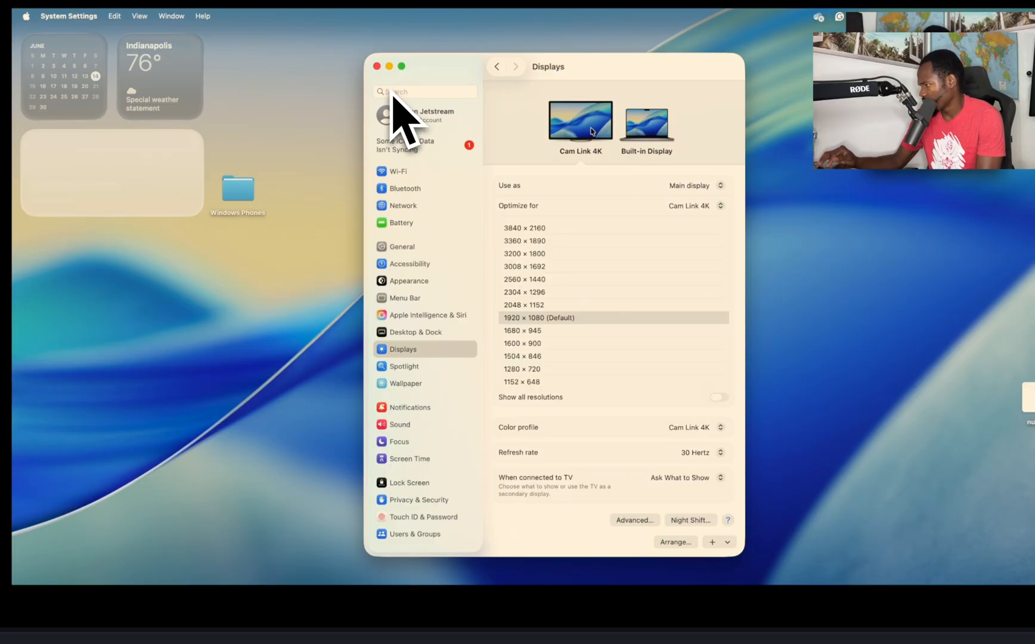
{"action": "left_click", "coordinate": [377, 67]}
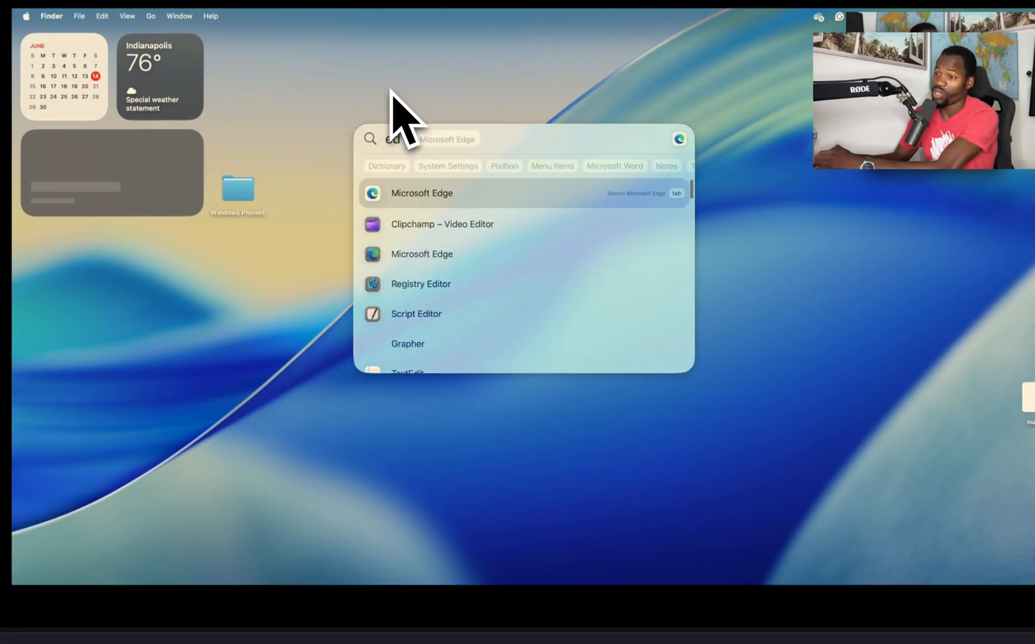
- Launch Edge, search 'apple macos tahoe whats' and scroll through Apple's Tahoe 26 article
{"action": "left_click", "coordinate": [421, 192]}
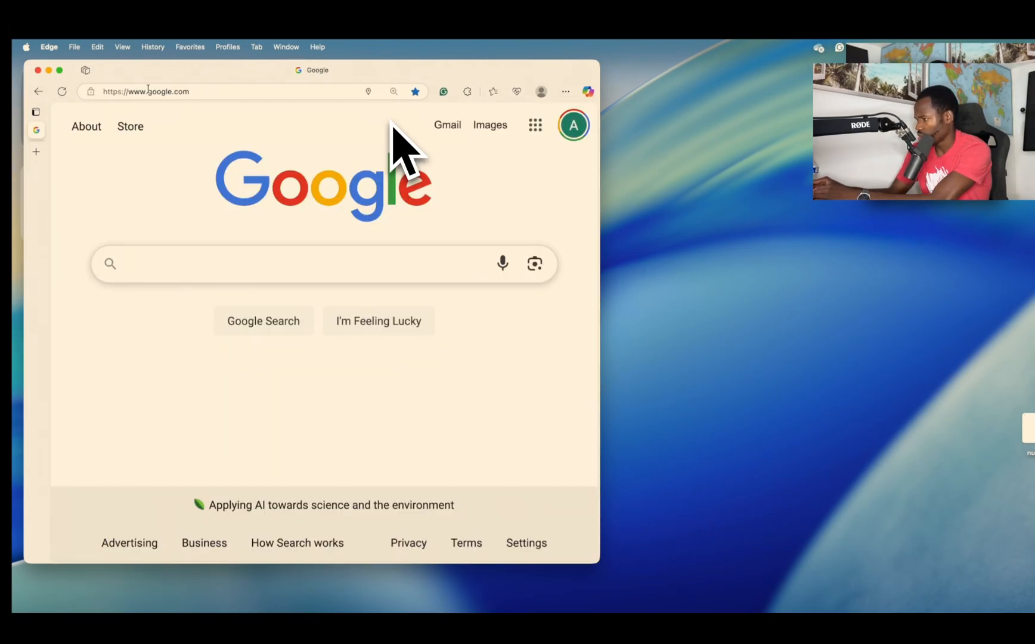
{"action": "type", "text": "apple macos tahoe whats"}
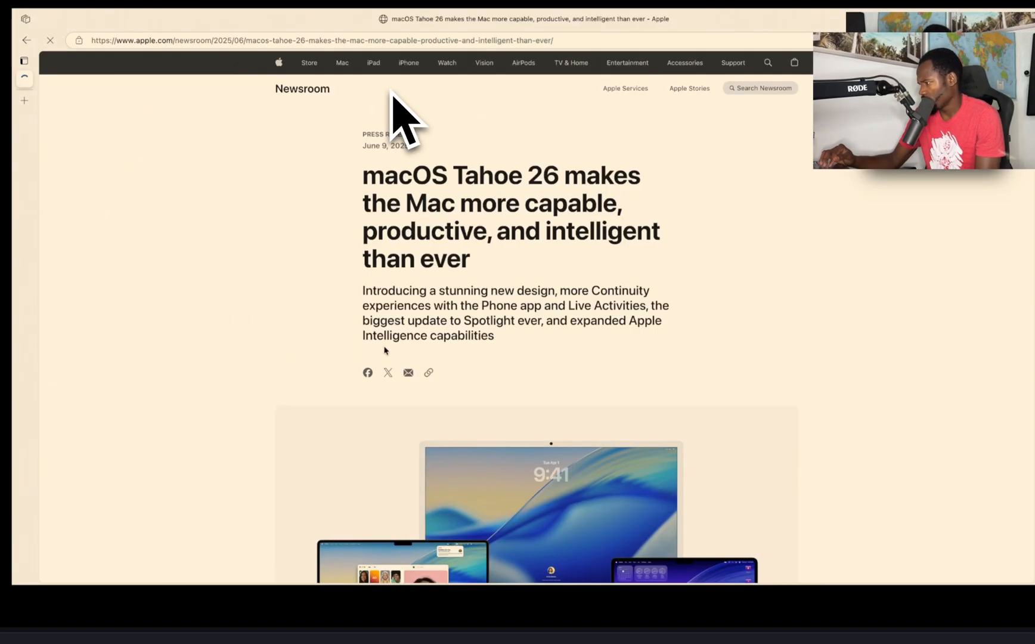
{"action": "scroll", "scroll_direction": "down", "scroll_amount": 3}
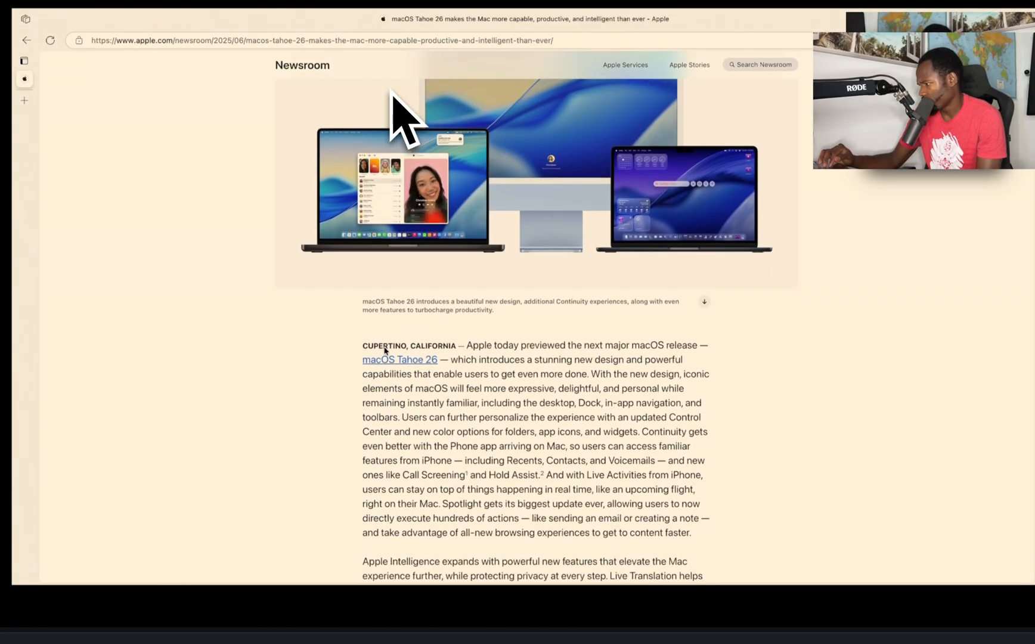
{"action": "scroll", "scroll_direction": "down", "scroll_amount": 3}
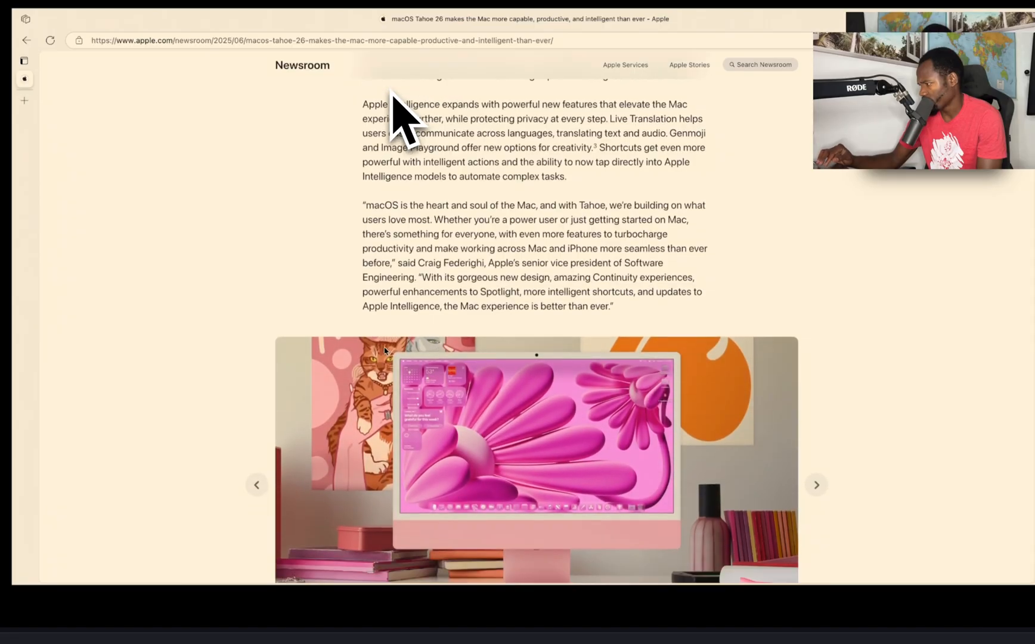
{"action": "scroll", "scroll_direction": "down", "scroll_amount": 3}
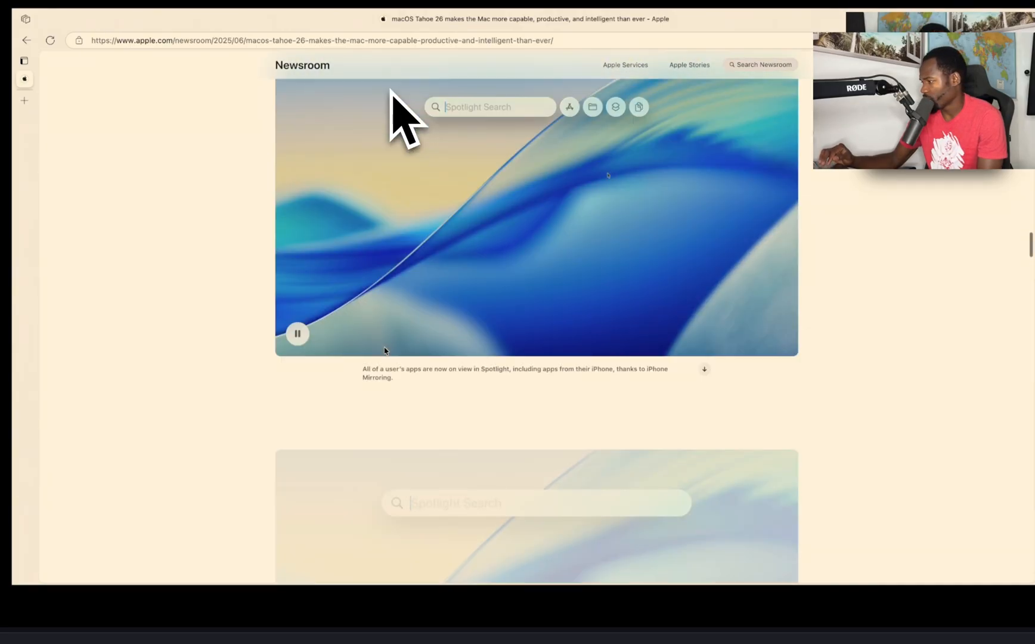
{"action": "scroll", "scroll_direction": "down", "scroll_amount": 3}
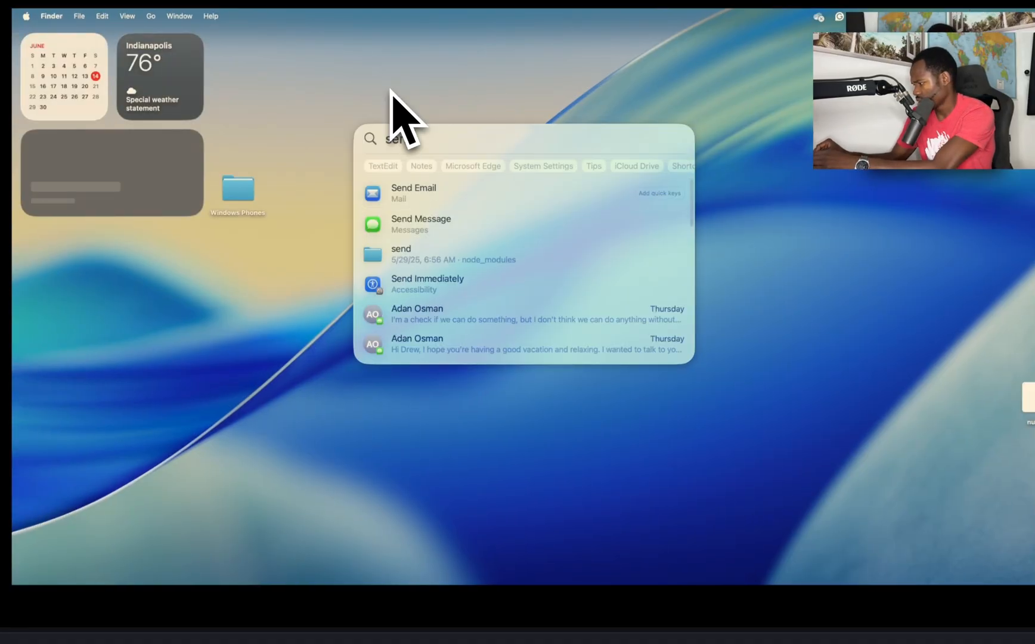
{"action": "left_click", "coordinate": [420, 223]}
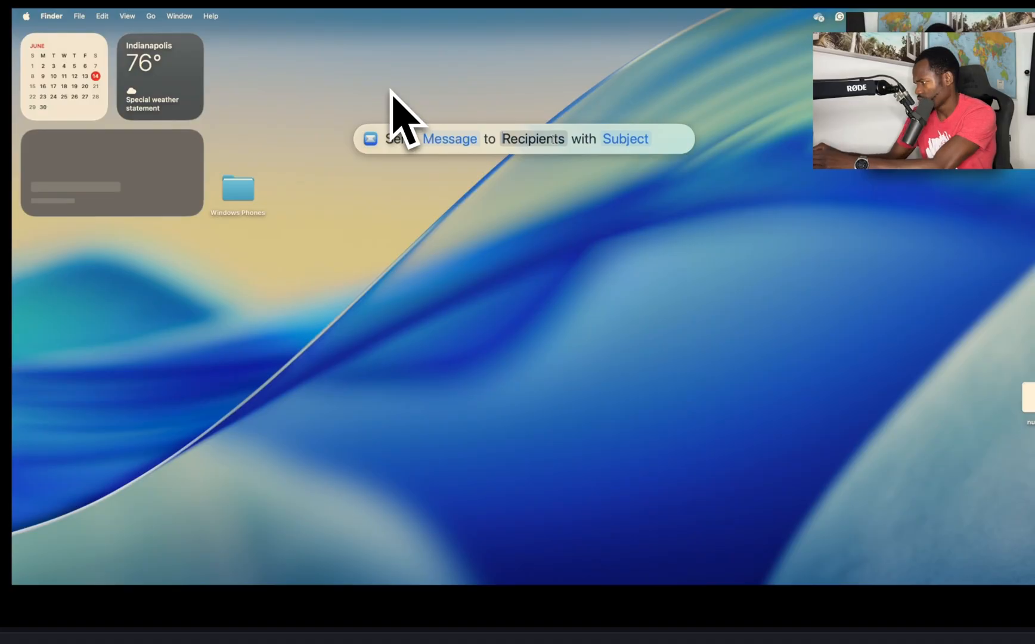
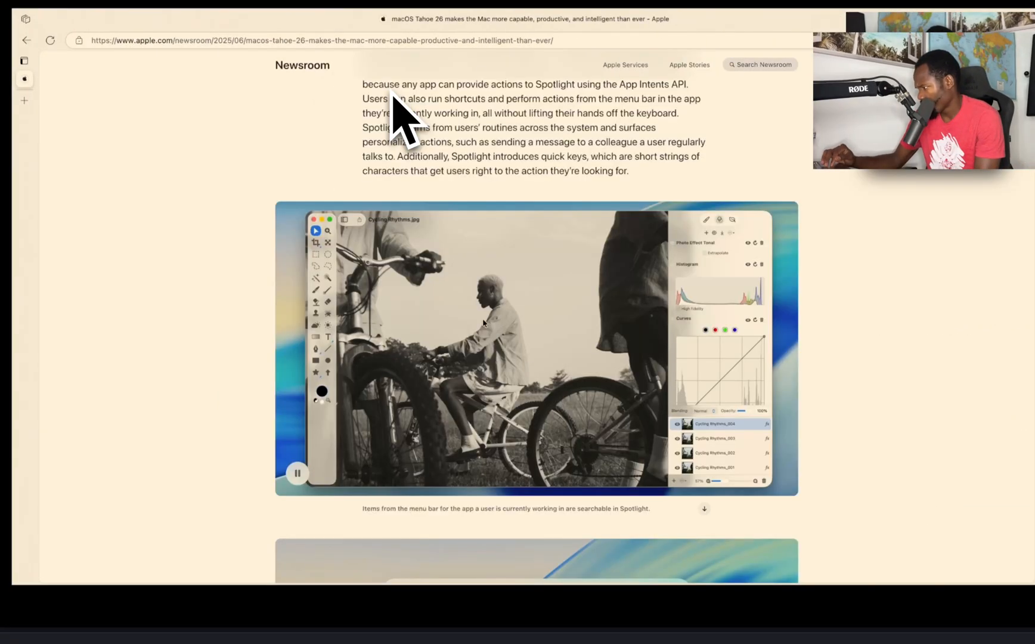
{"action": "scroll", "scroll_direction": "down", "scroll_amount": 3}
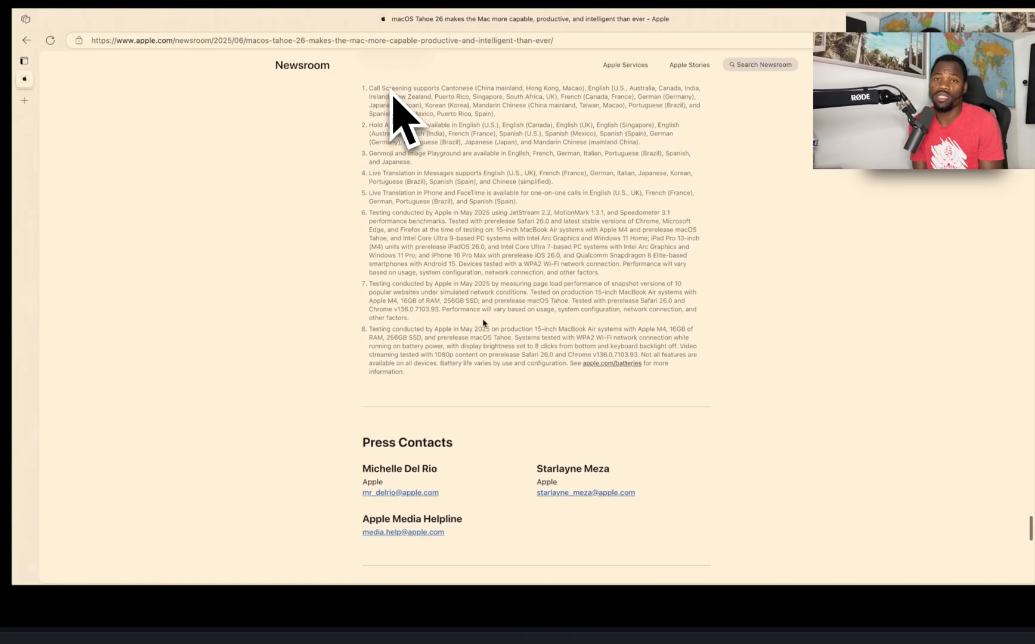